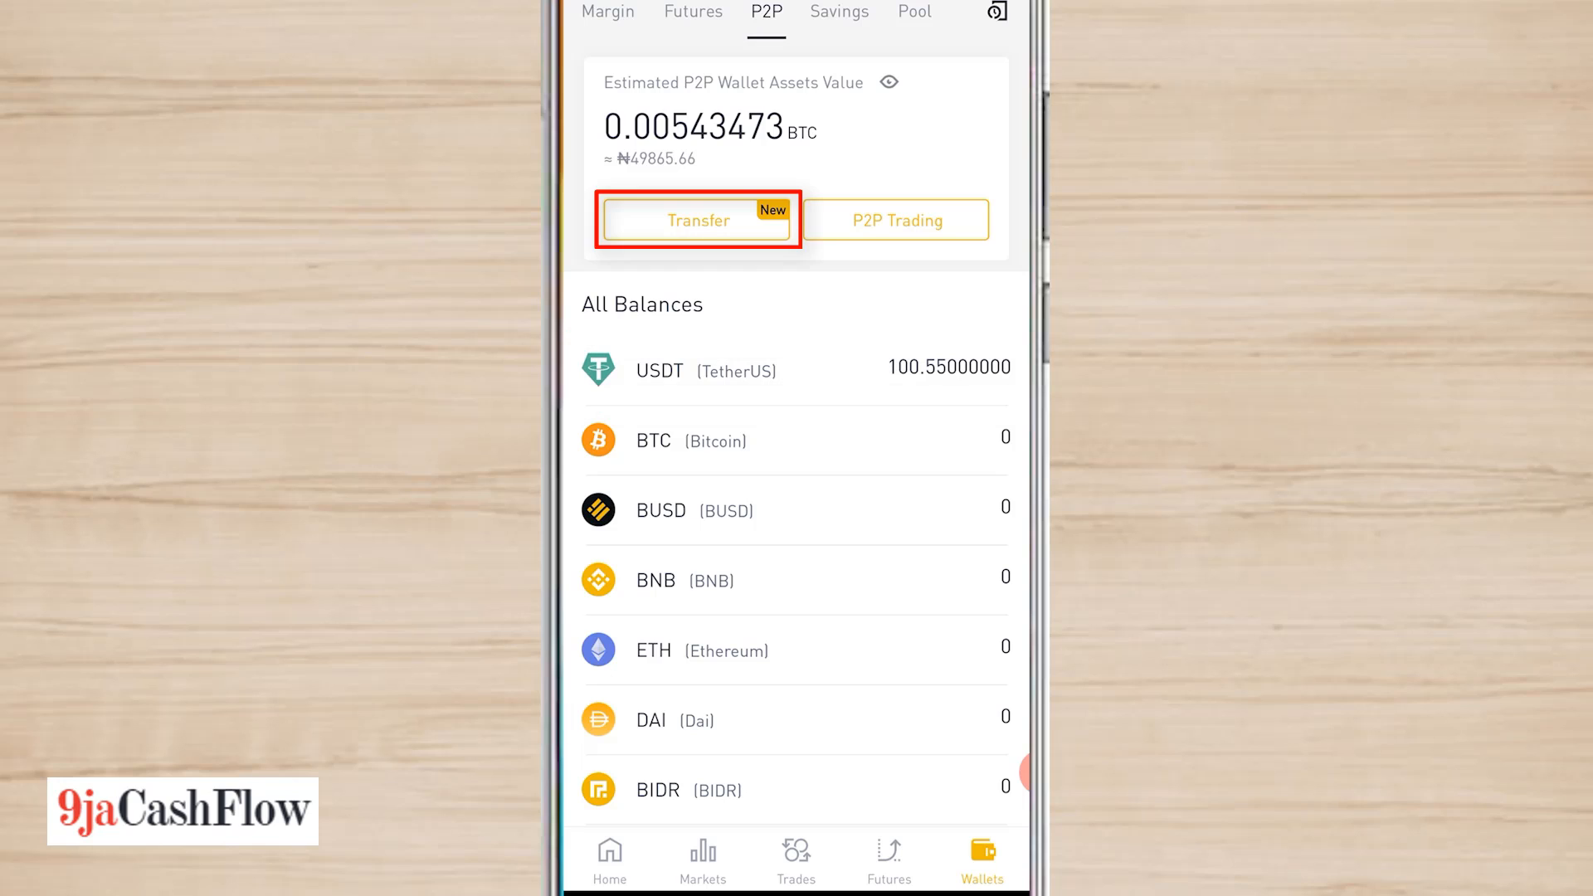
Step: Start a transfer from the P2P wallet to reveal the Send and Transfer options
left_click(695, 219)
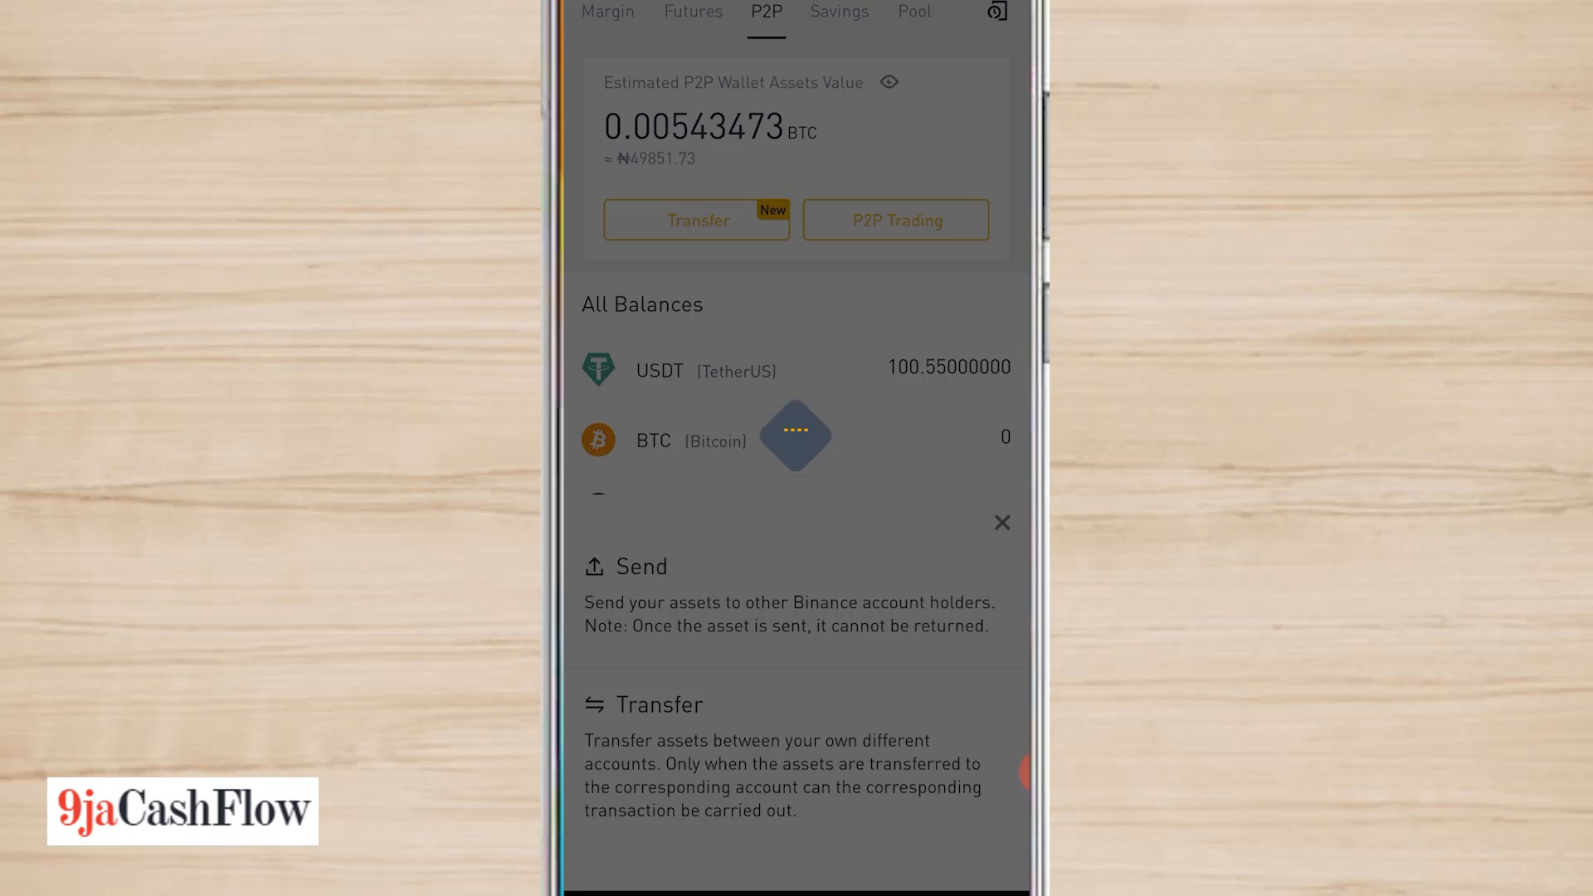
Step: Choose Send to a Binance user, enter the receiver's email and continue to the send form
left_click(643, 567)
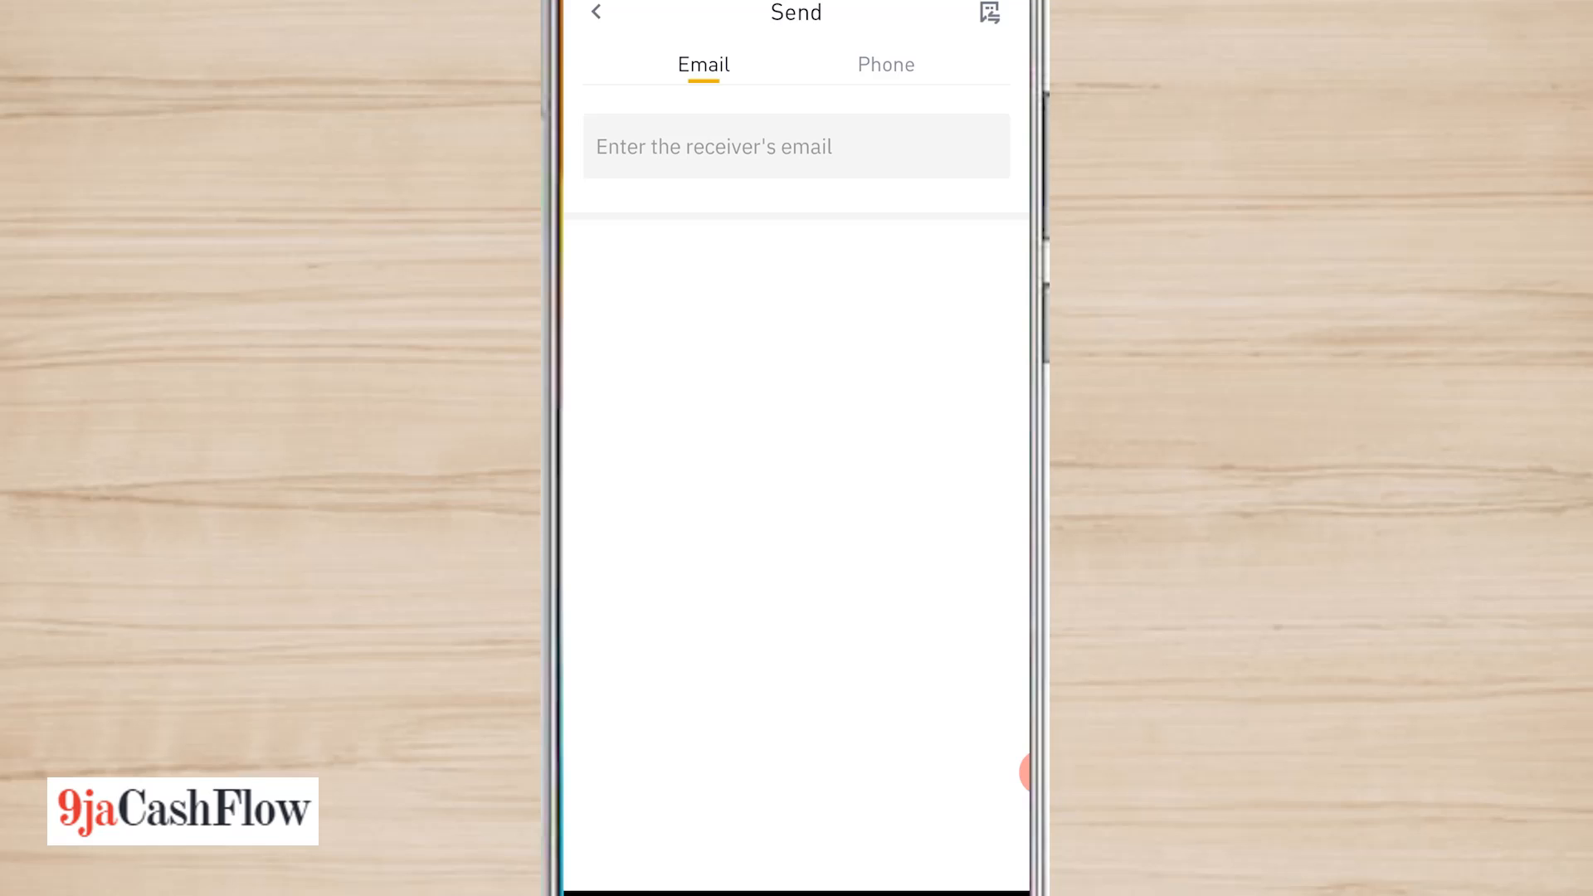
left_click(796, 146)
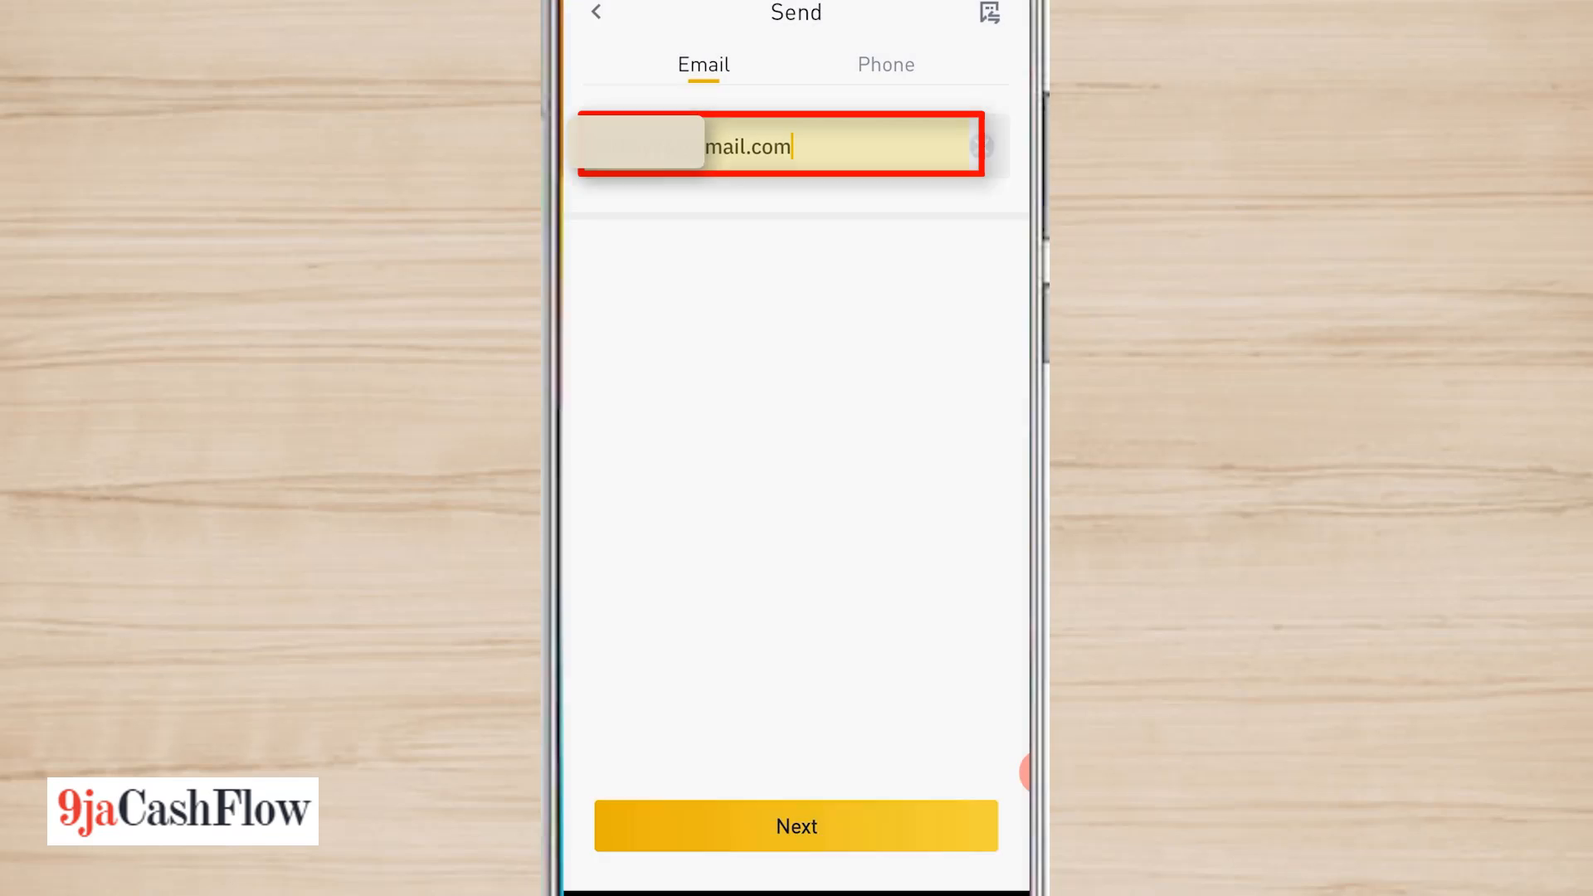
left_click(796, 827)
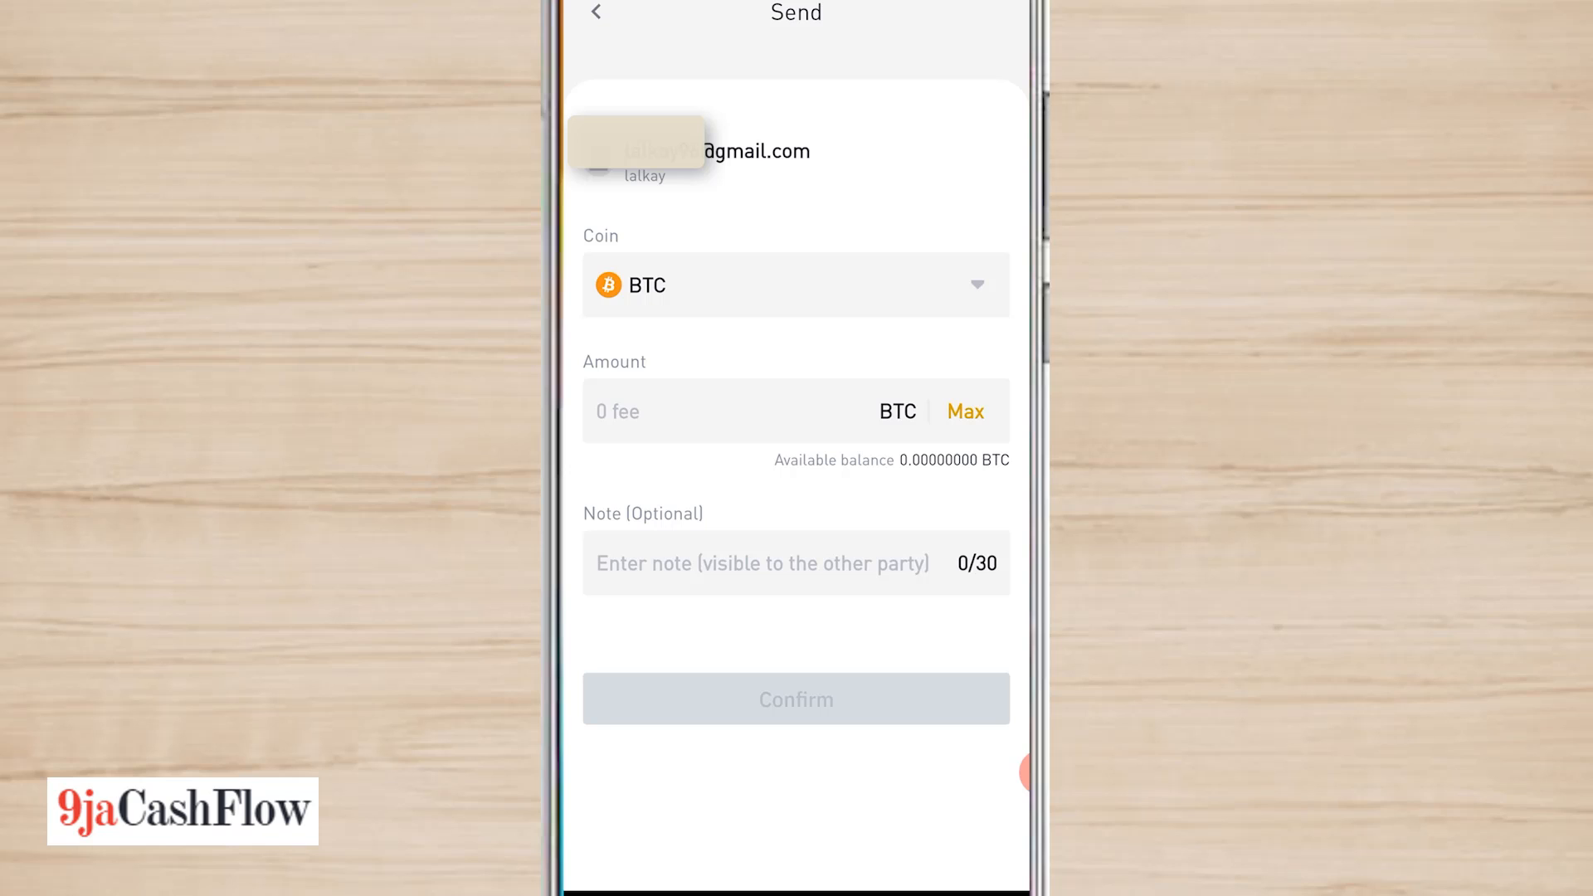
Step: Choose USDT, enter amount 100.54 and the note 'Sending to my personal account'
left_click(795, 286)
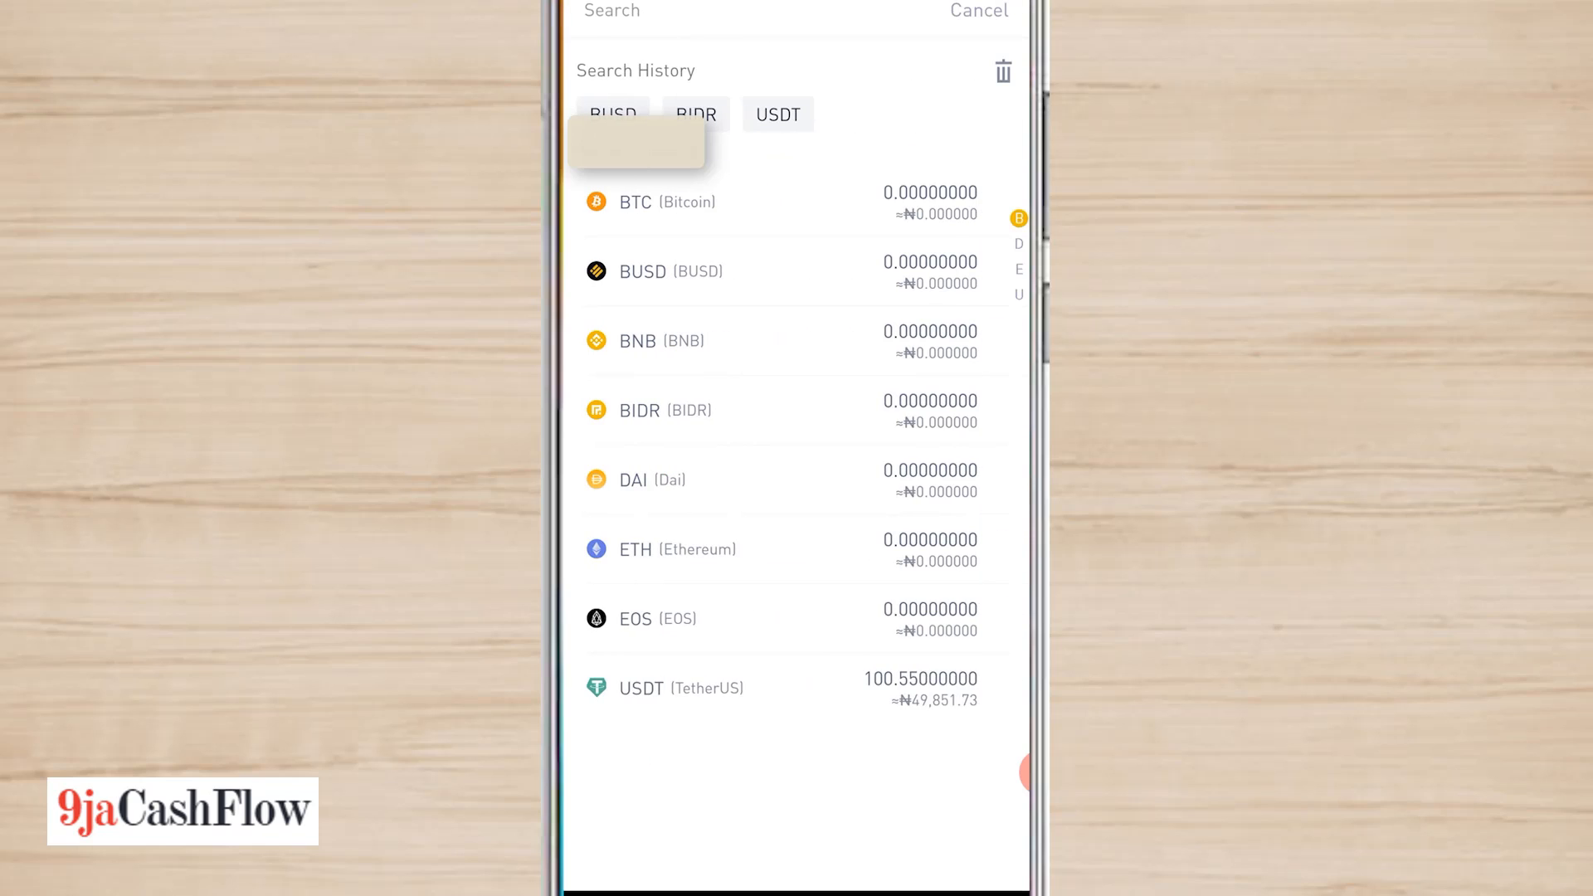
left_click(612, 112)
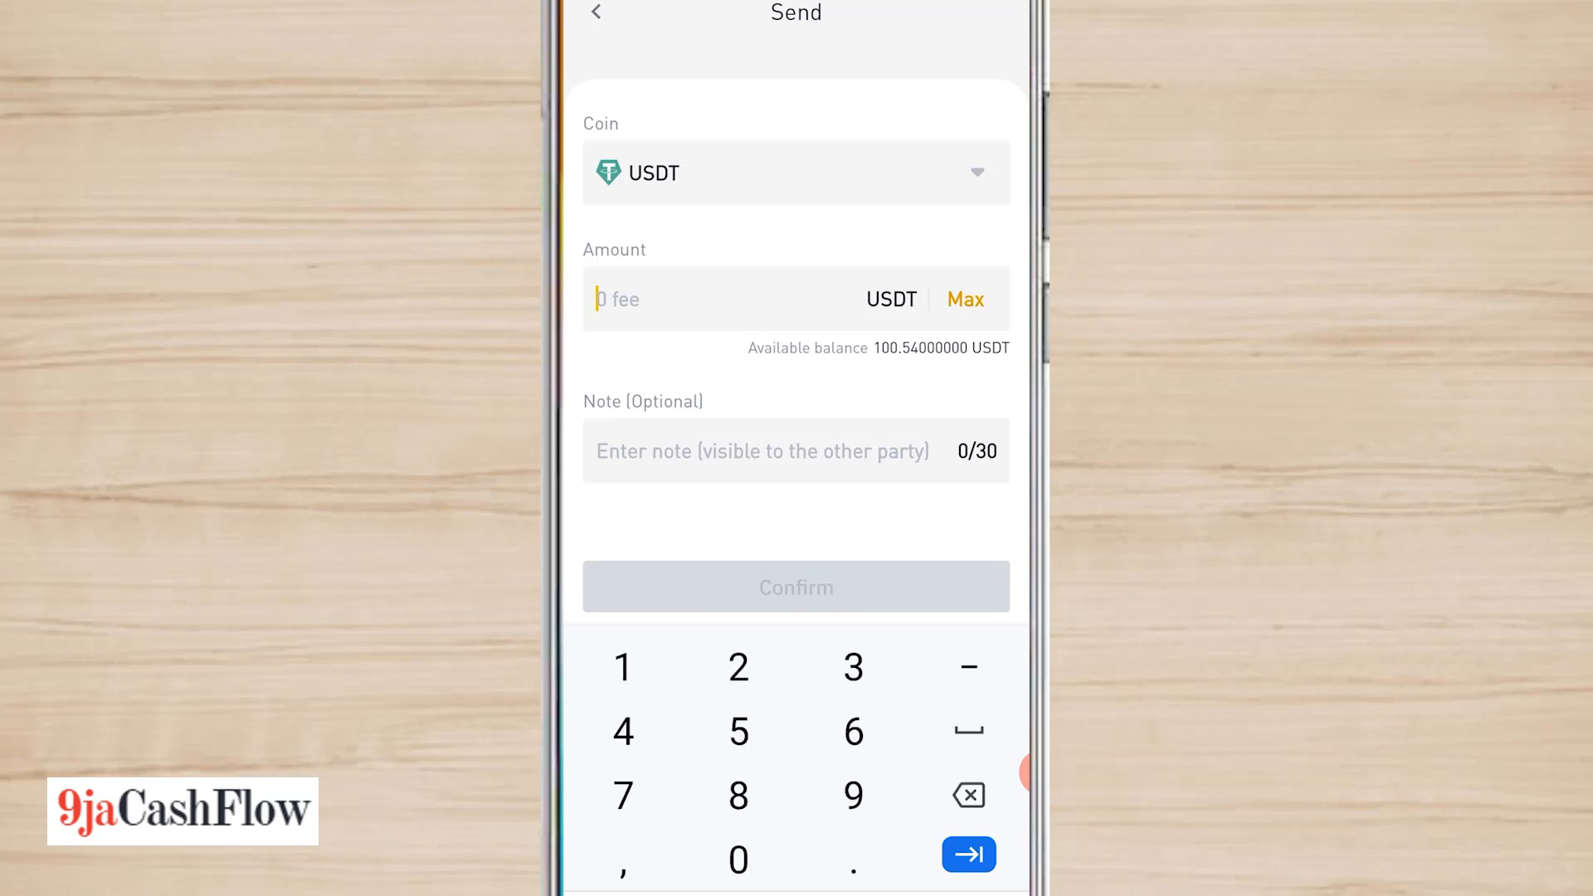
type("100")
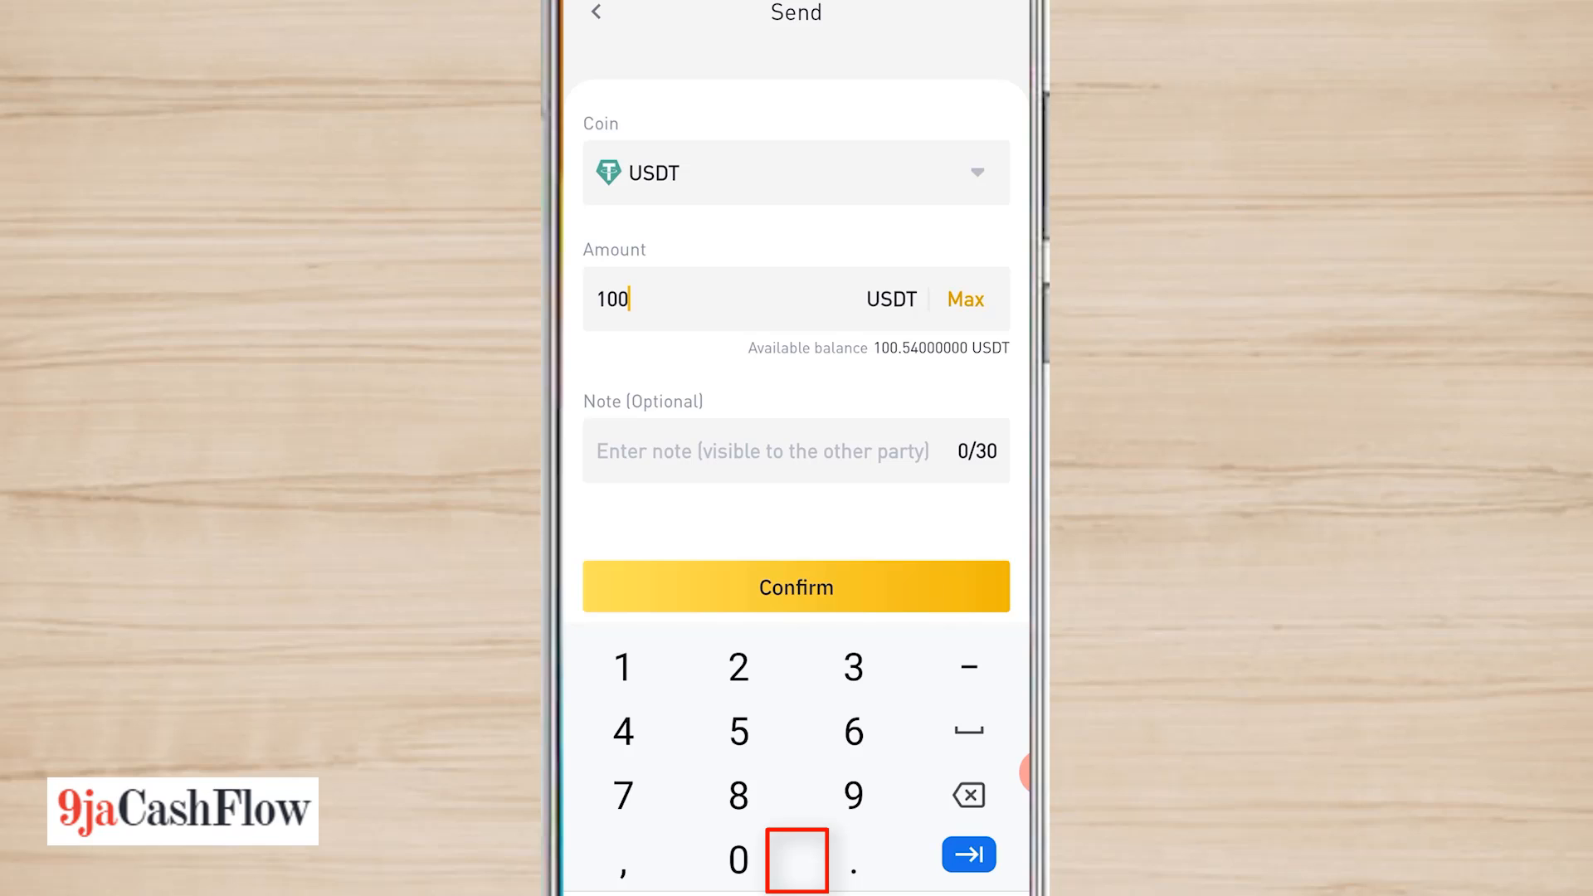
type(".54")
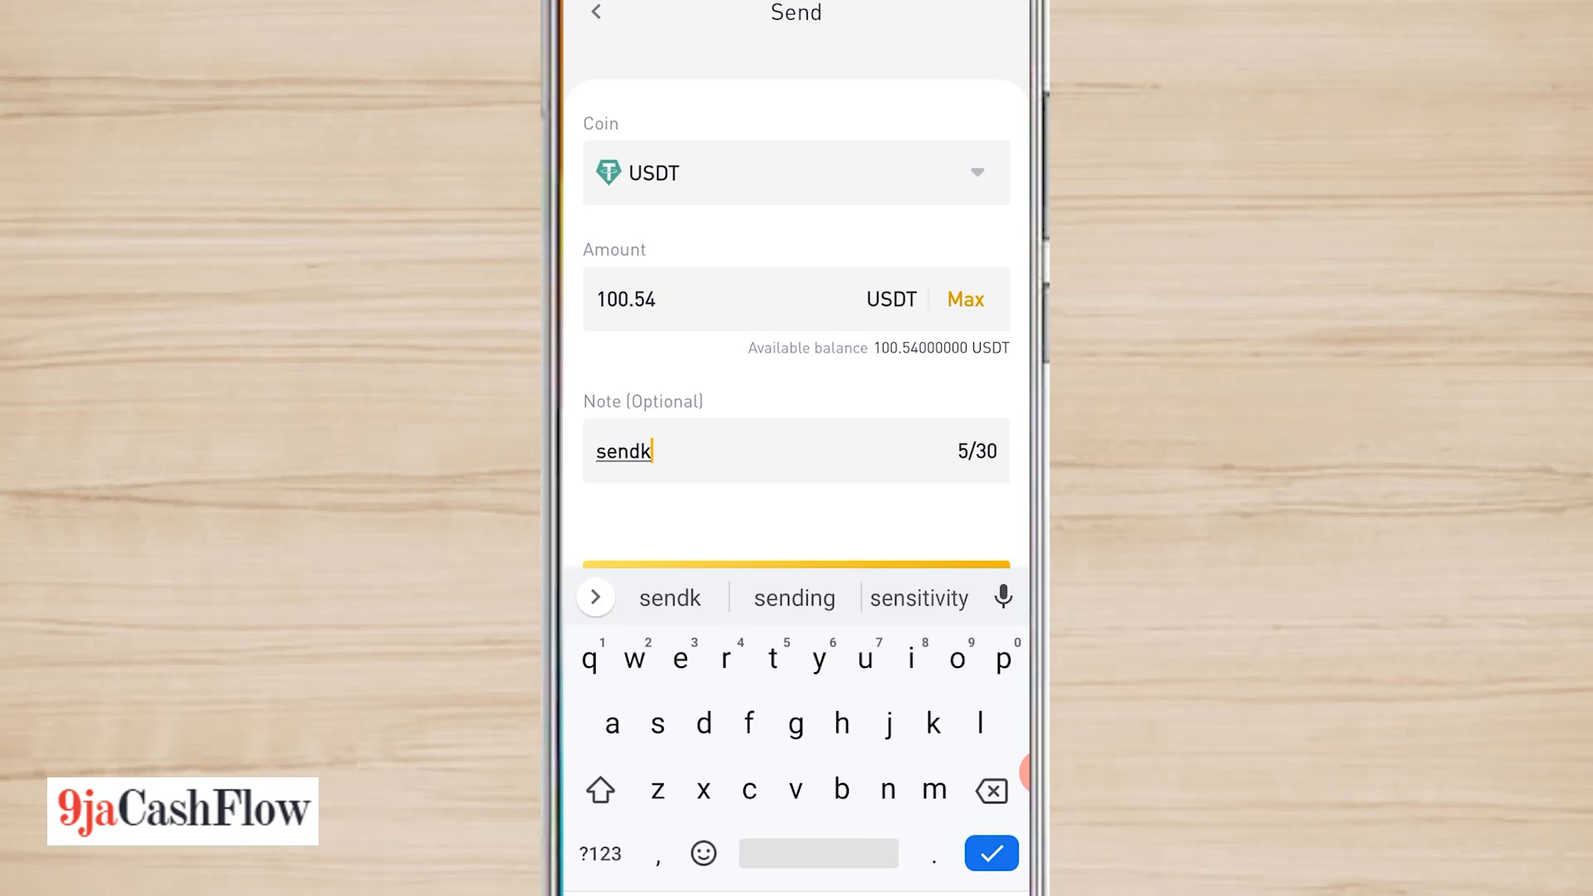
type("sending to my")
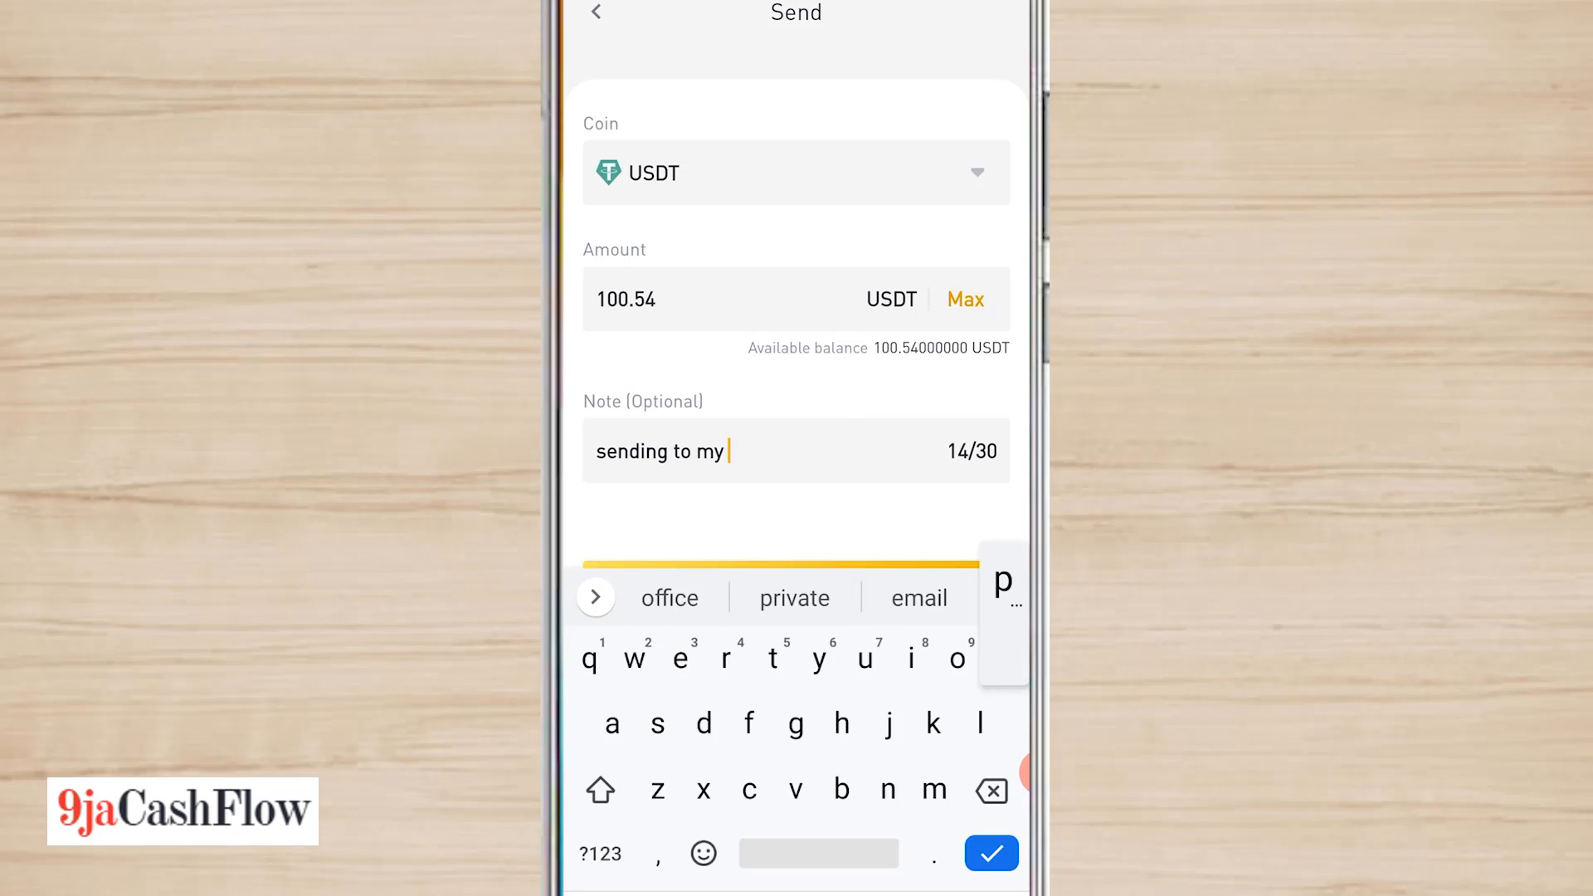
type("personal account")
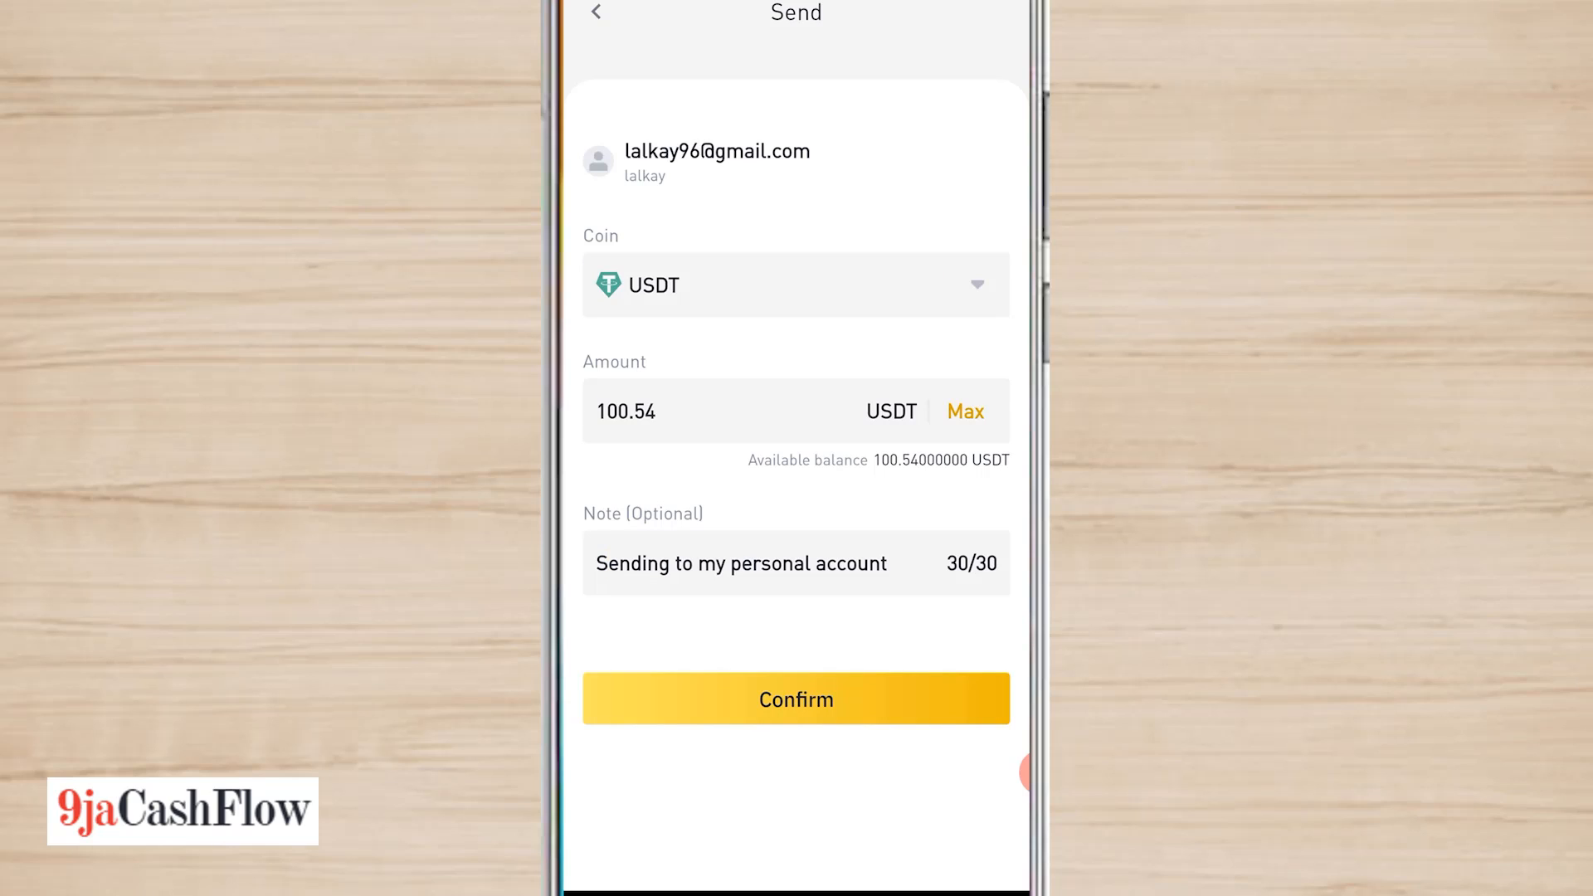
left_click(796, 699)
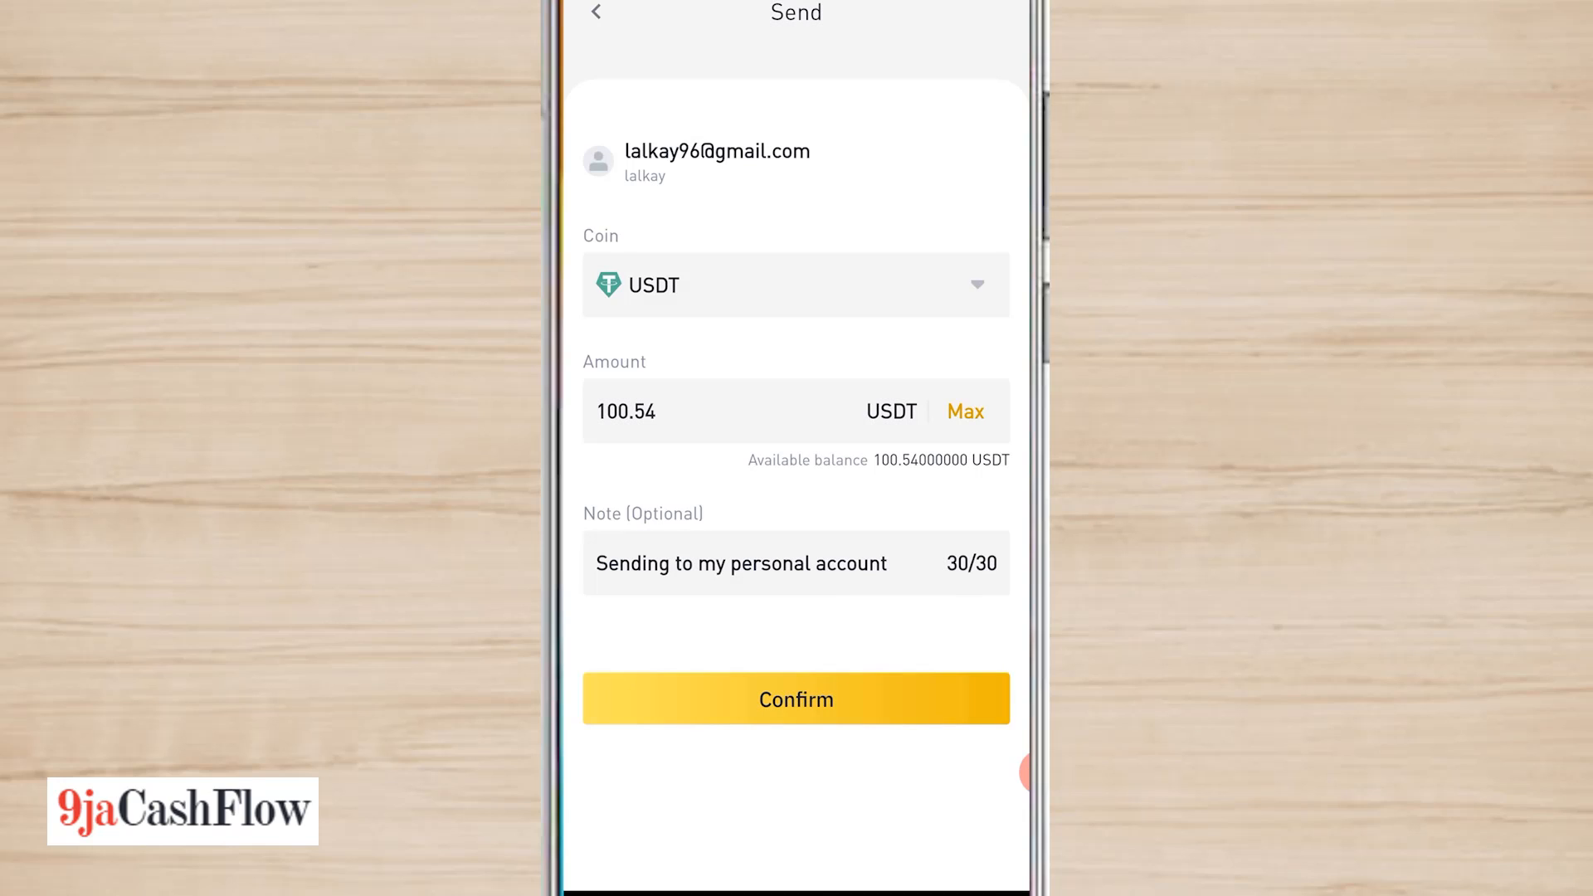
left_click(796, 699)
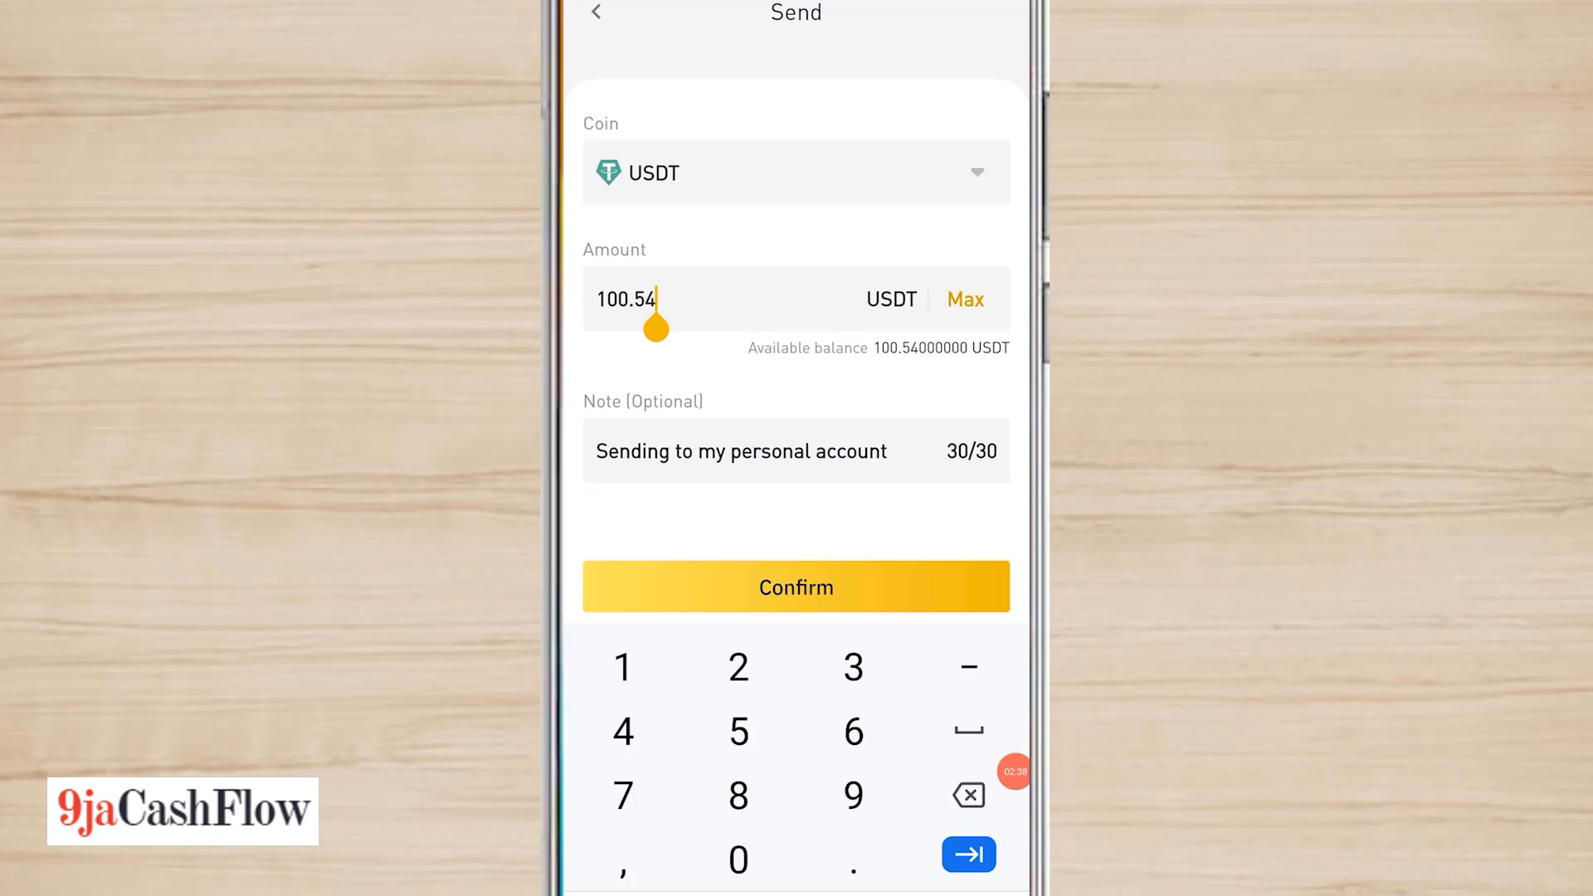
Step: Delete the amount, return to the email step and clear the previous receiver's address
left_click(970, 797)
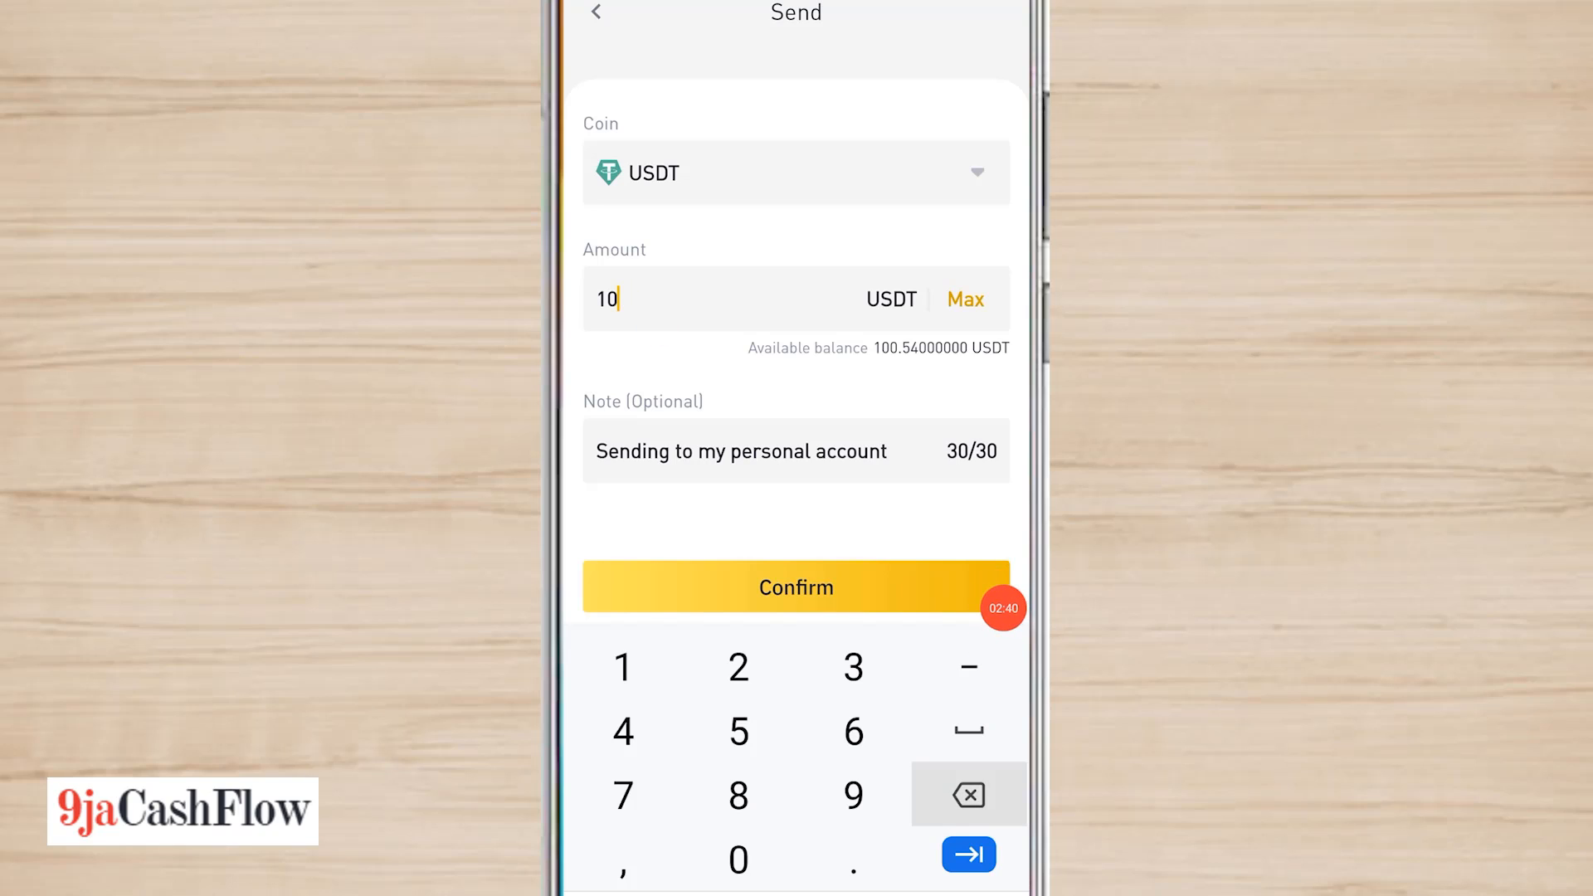
left_click(966, 299)
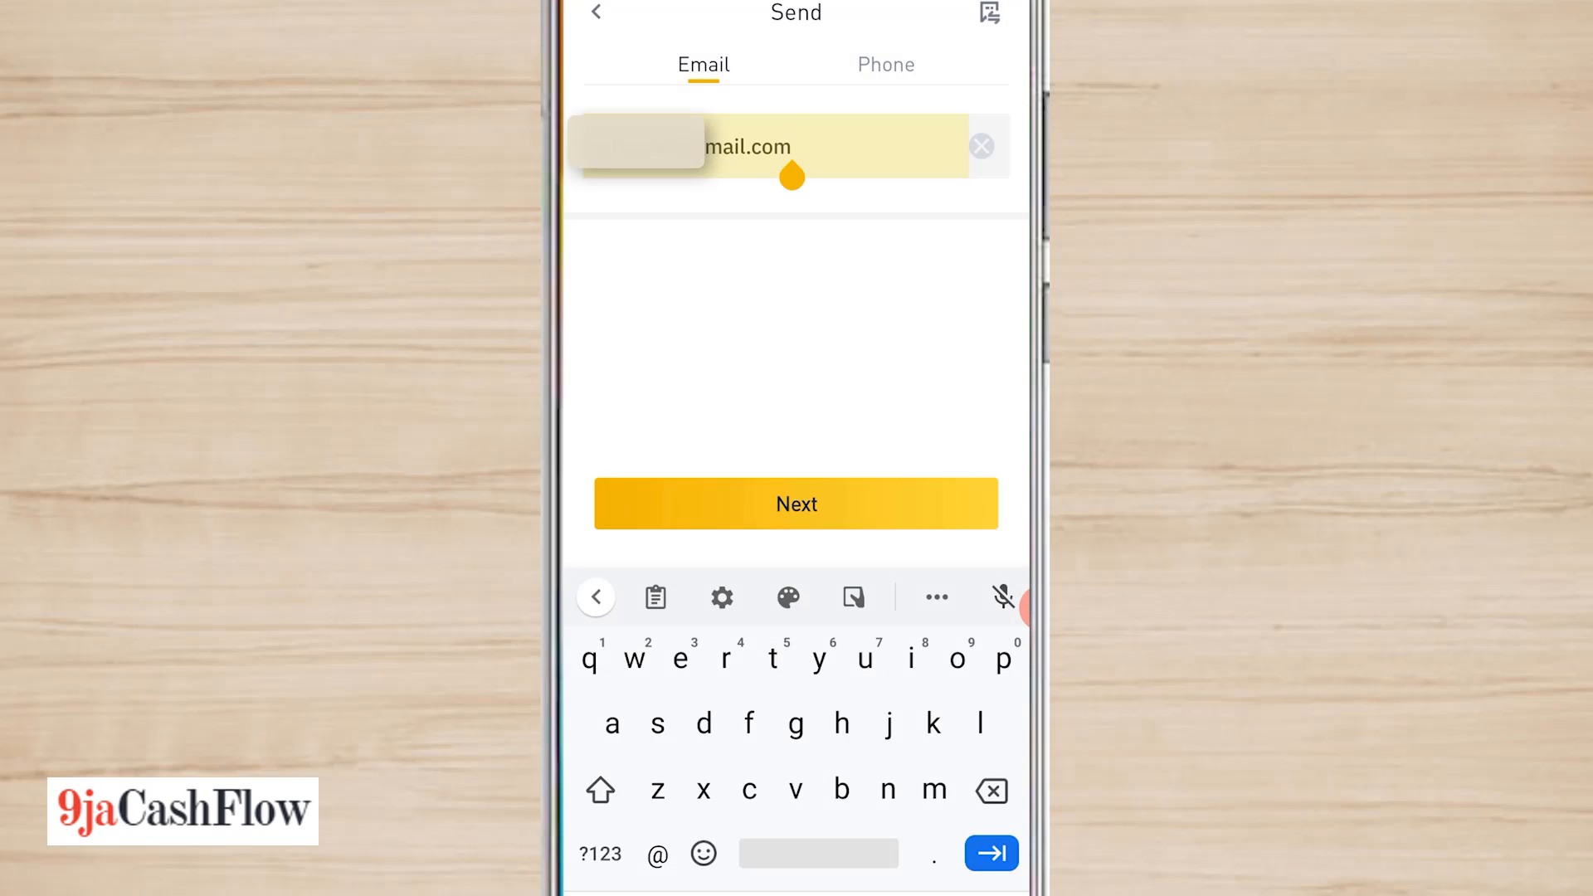
key("Backspace")
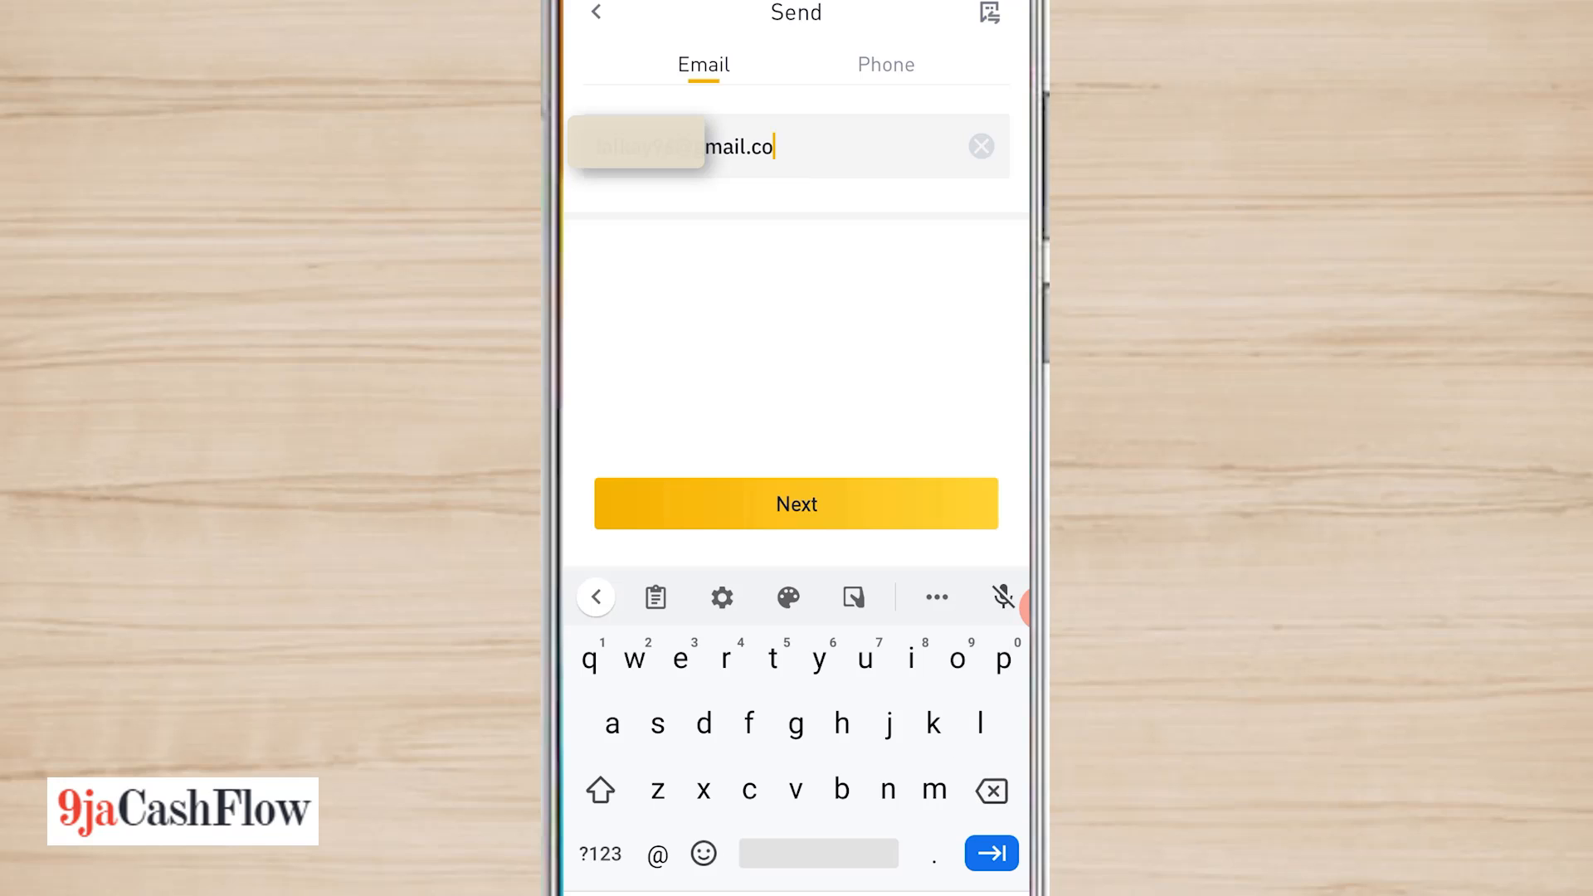
left_click(981, 146)
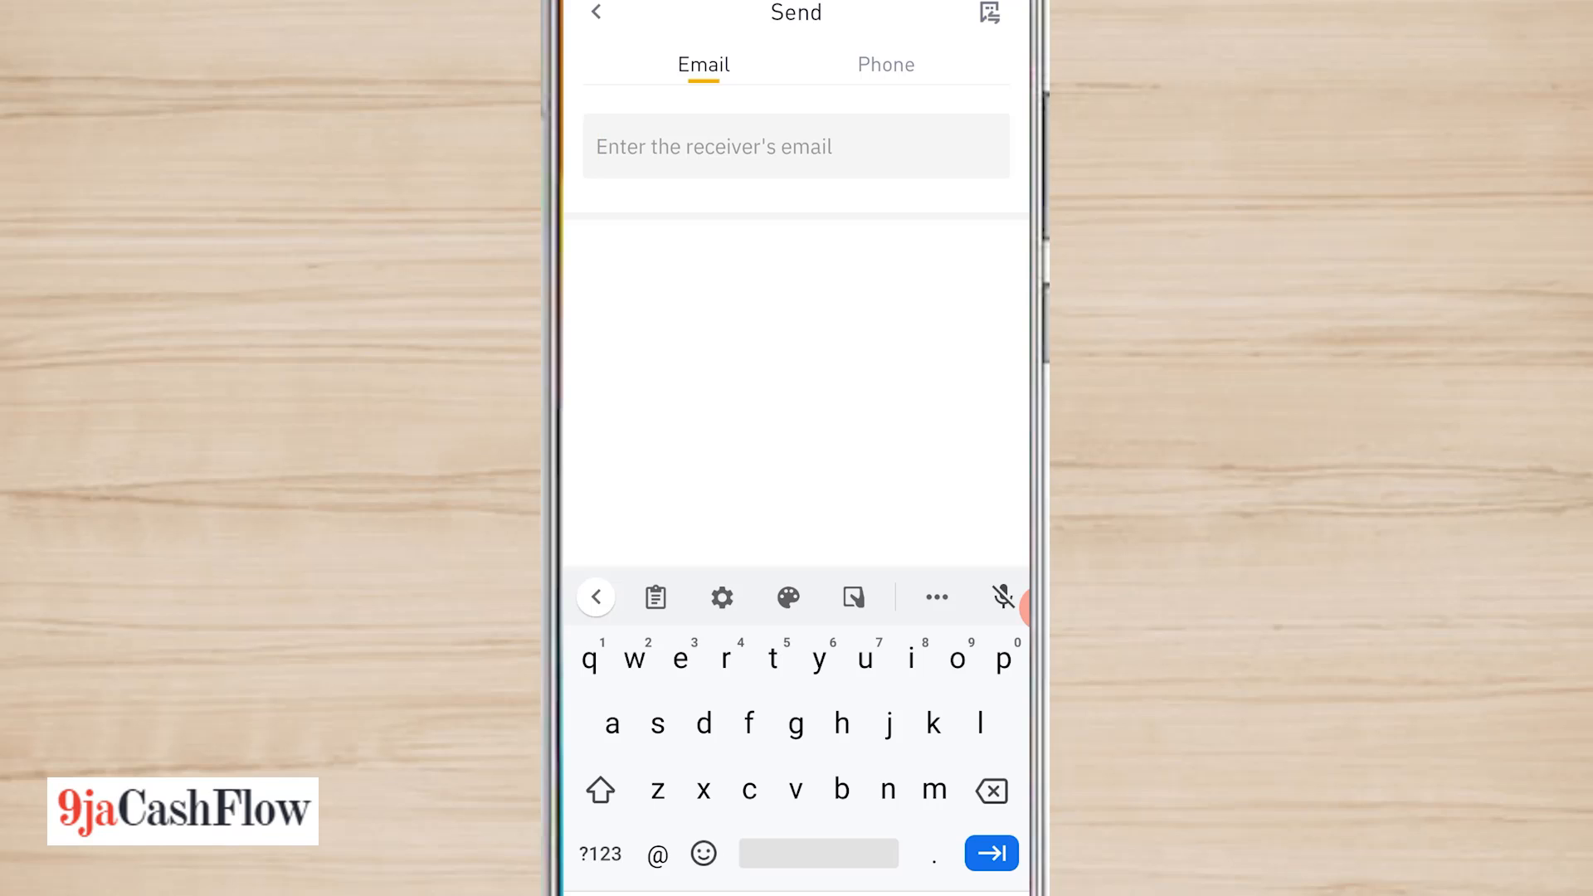
left_click(745, 146)
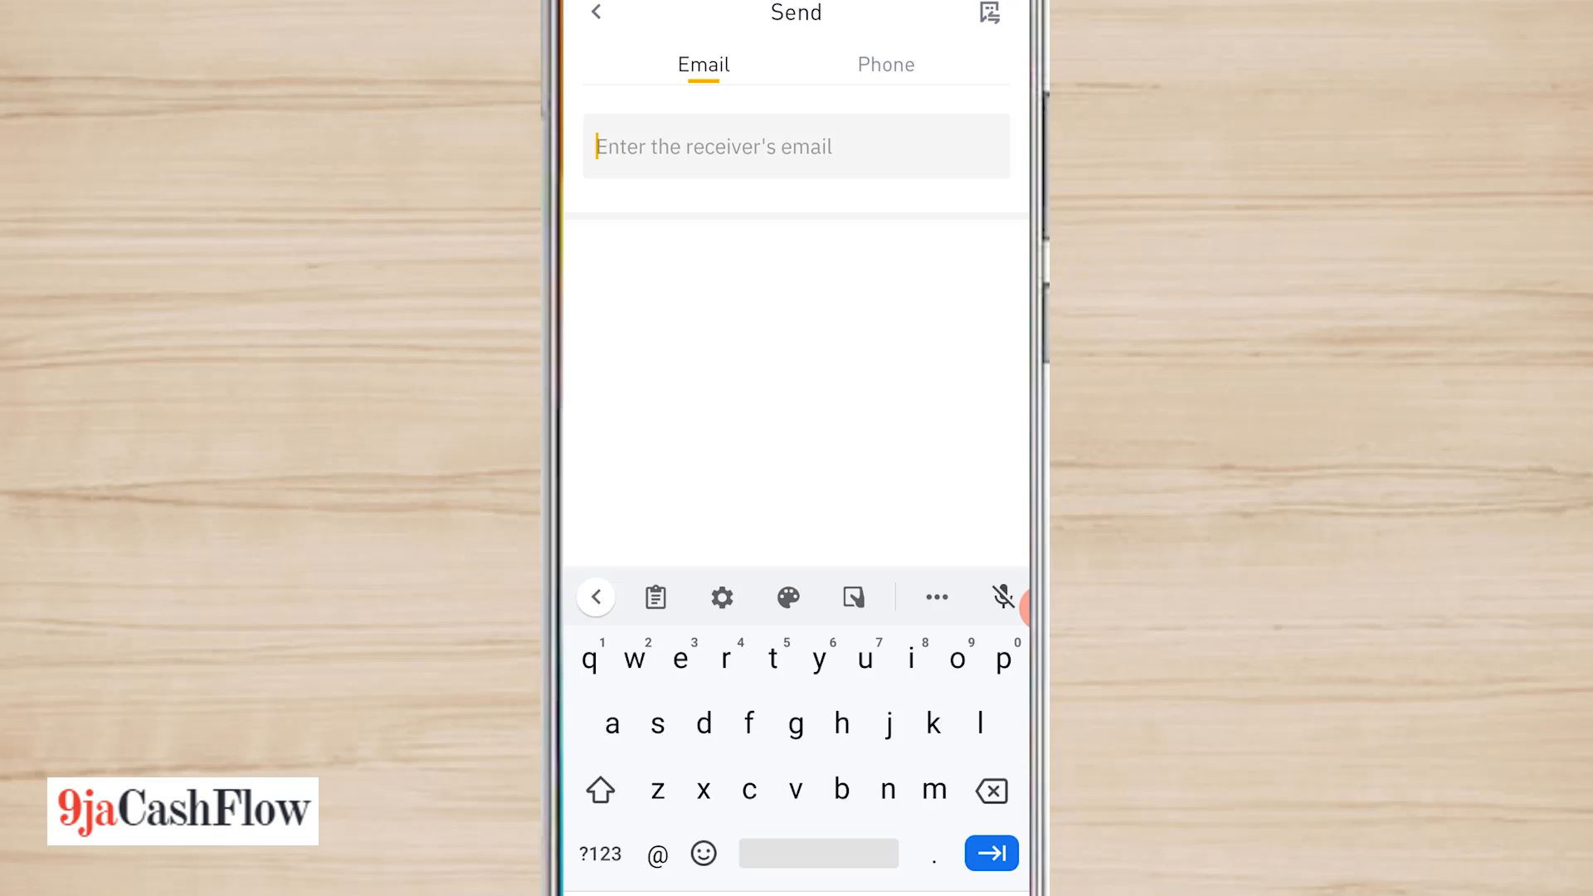
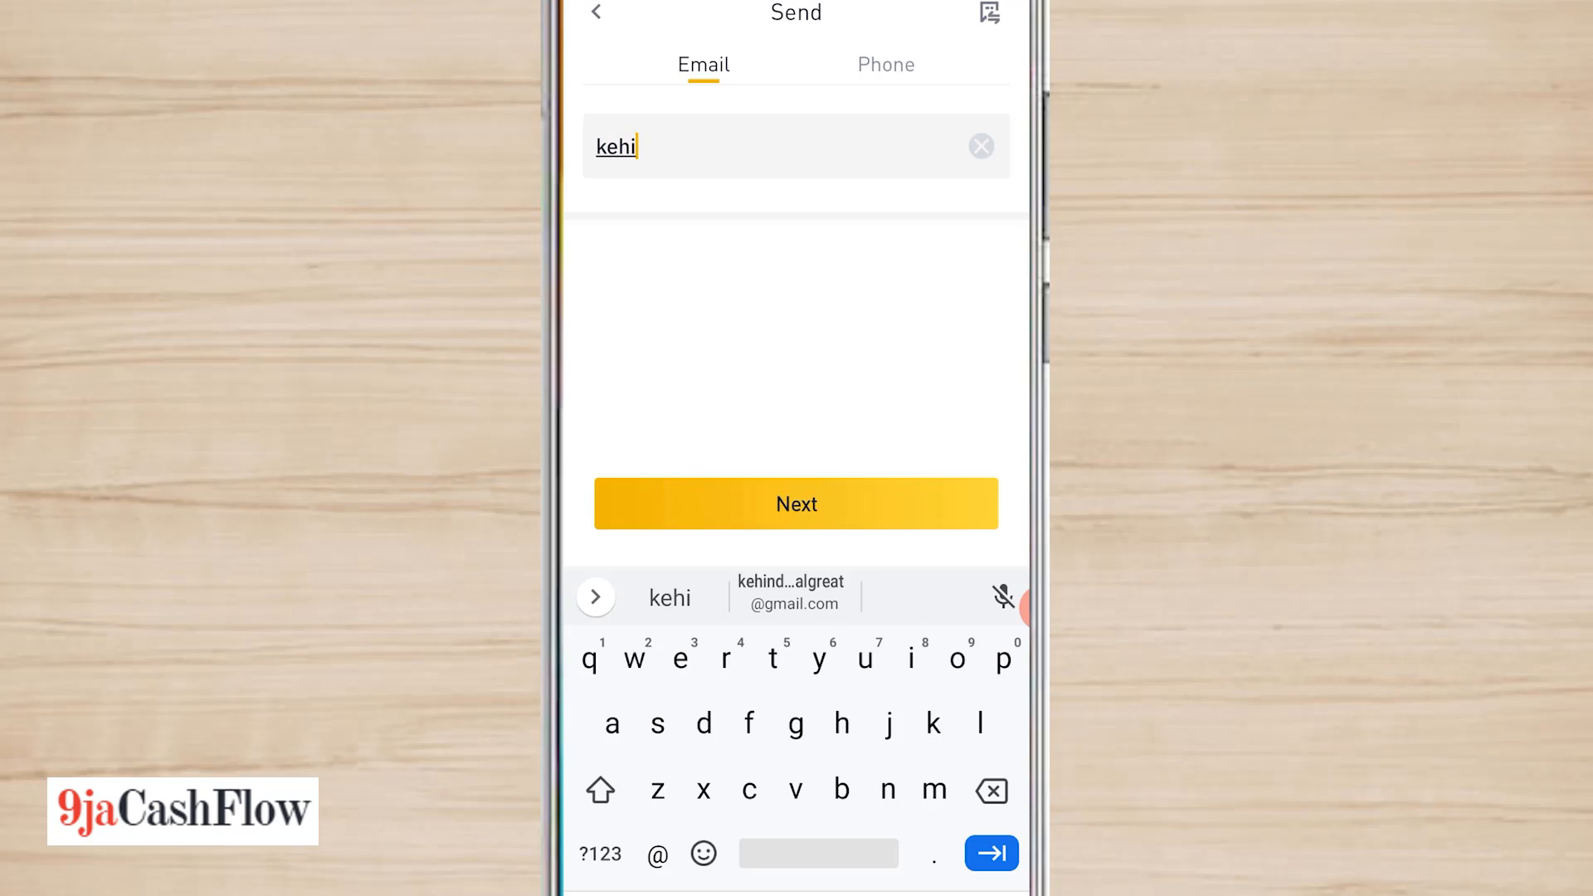
left_click(790, 596)
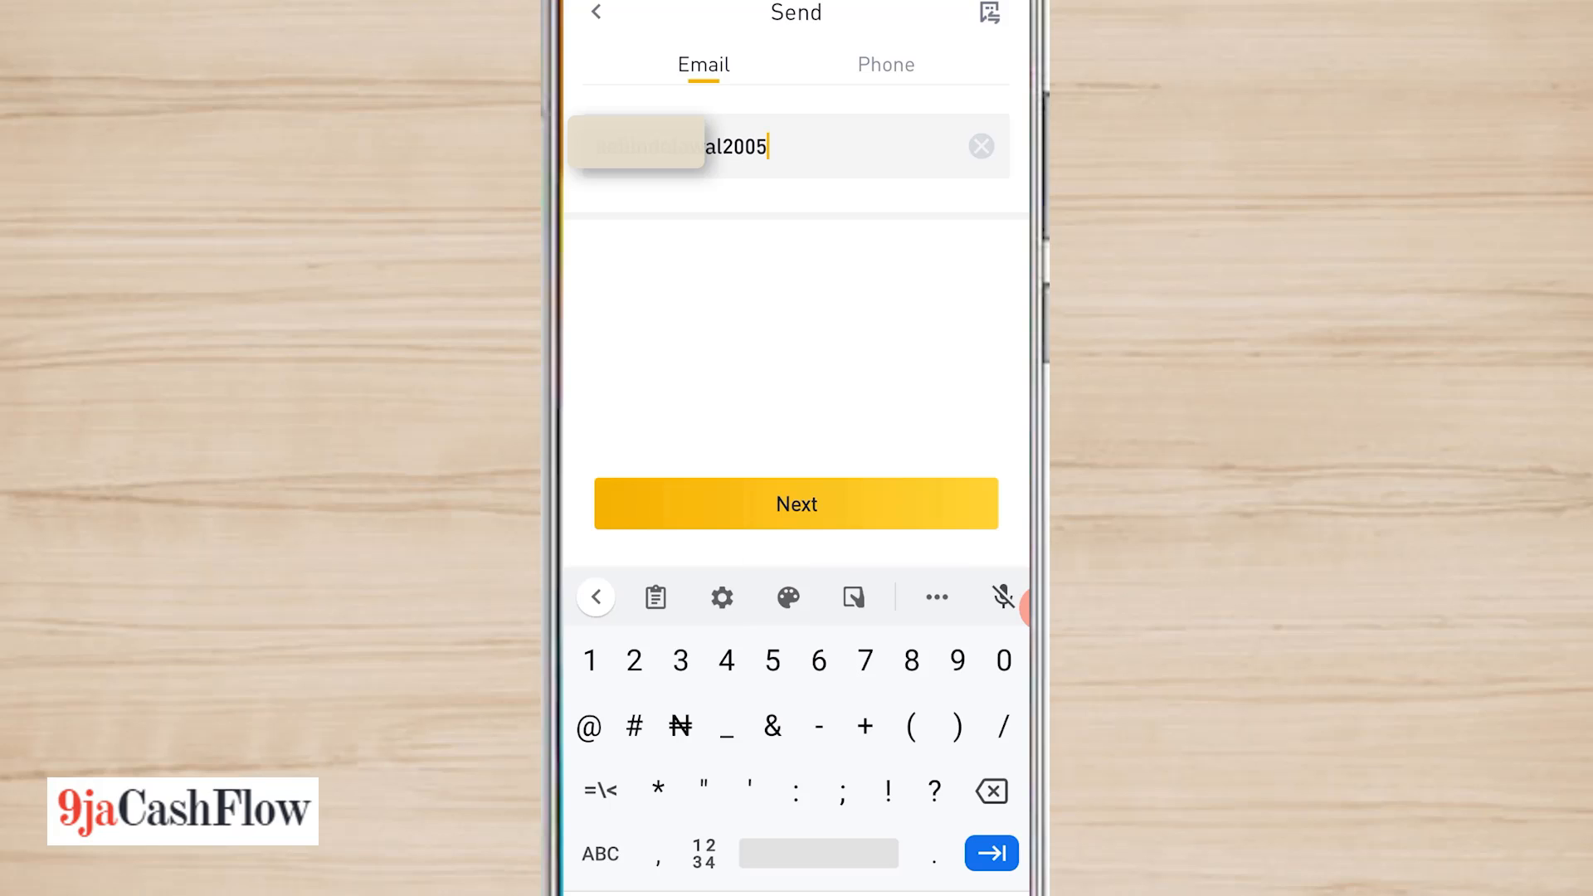
type("@gmail.com")
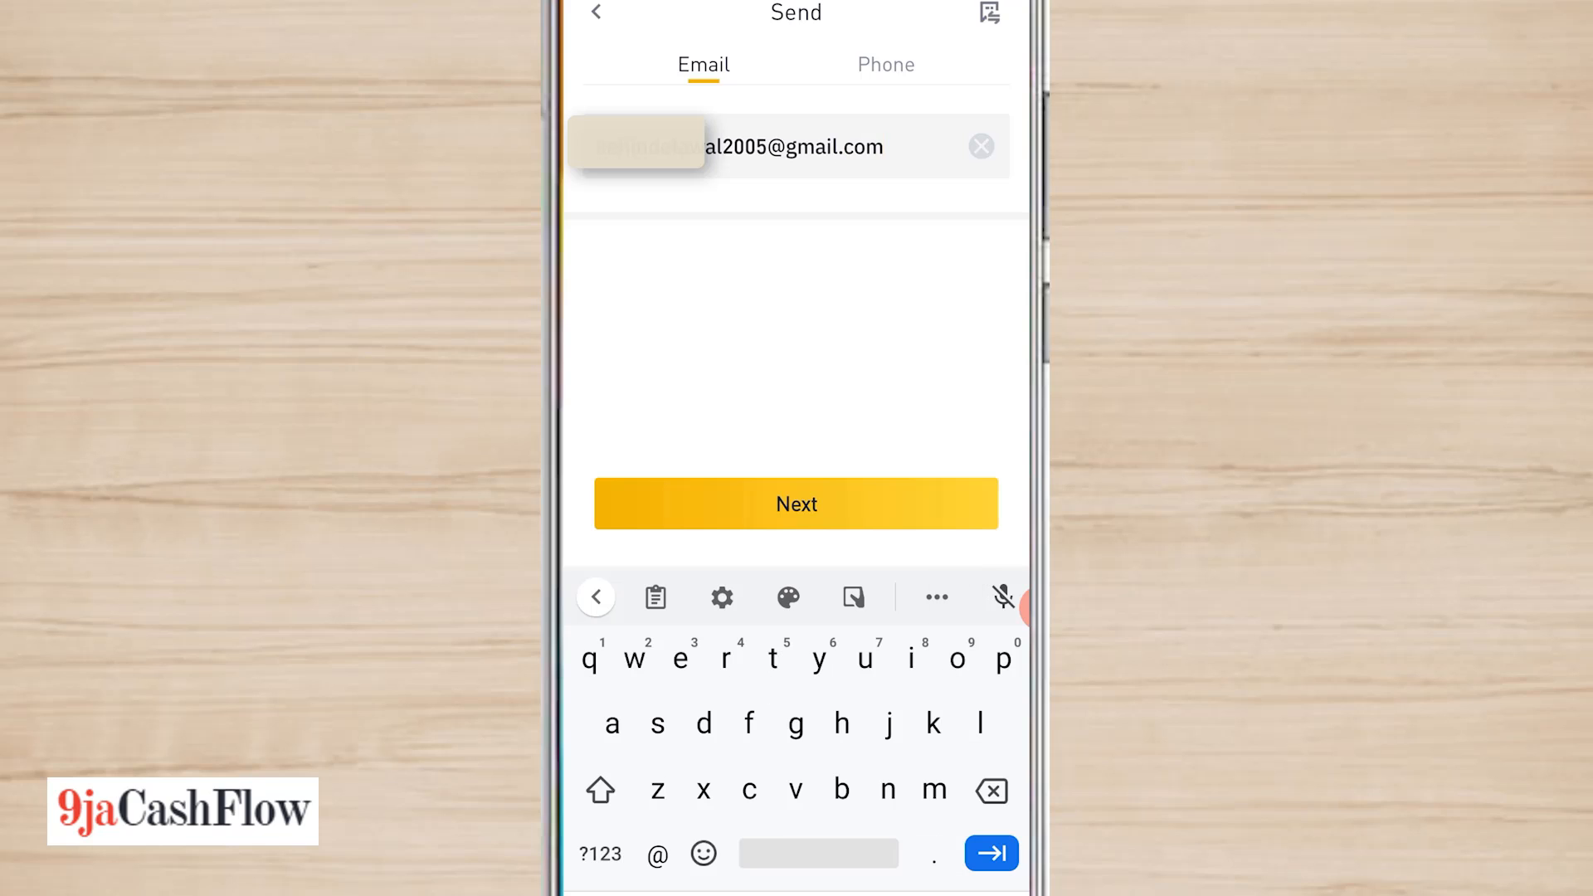
left_click(796, 504)
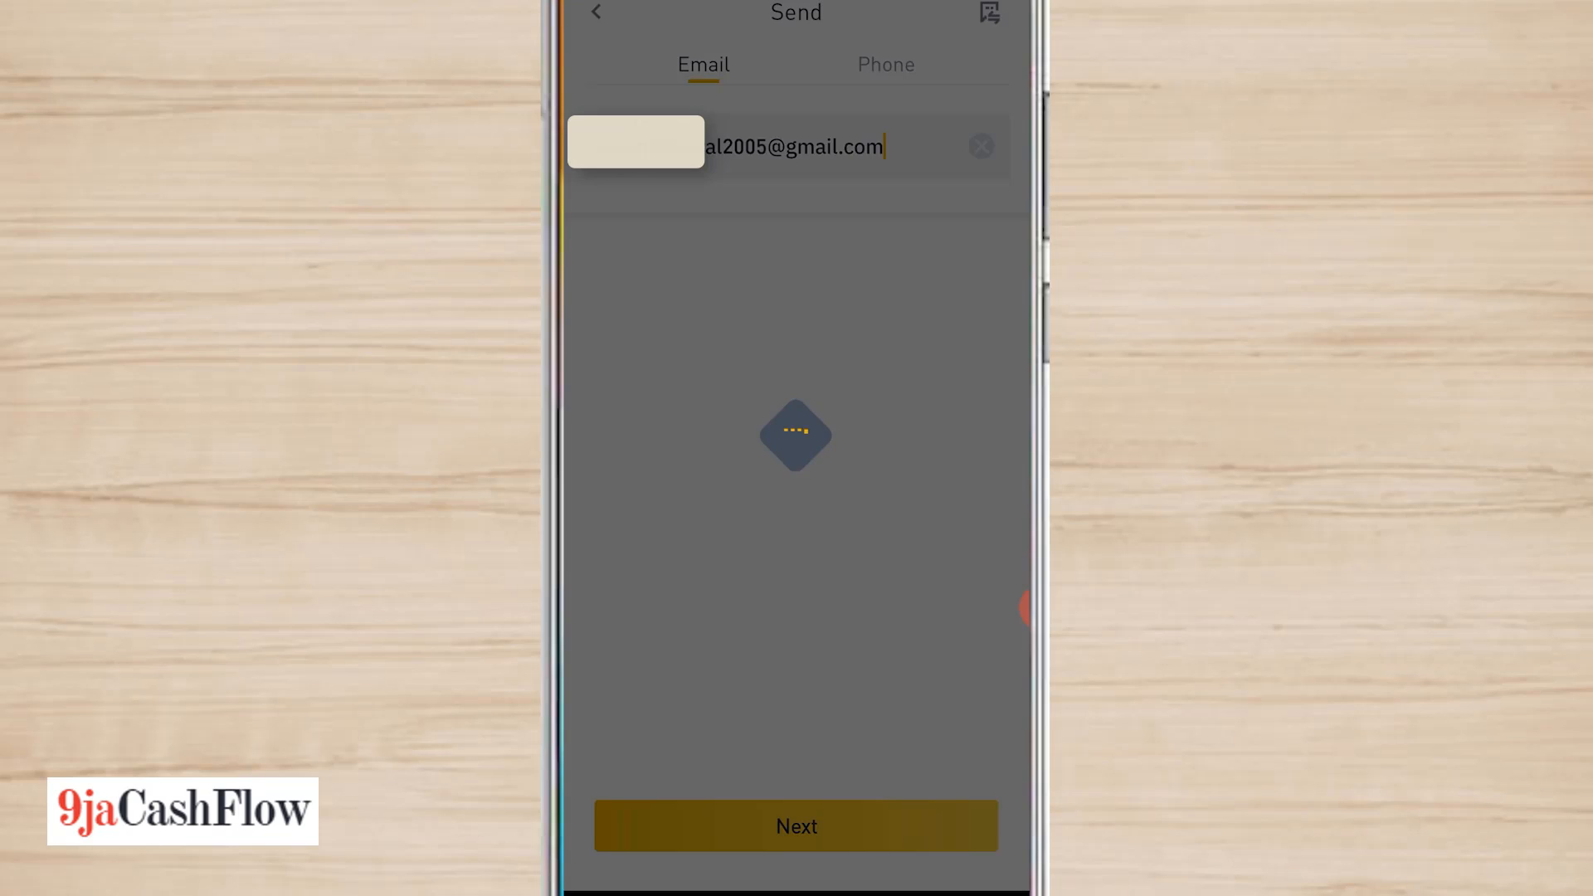
left_click(797, 827)
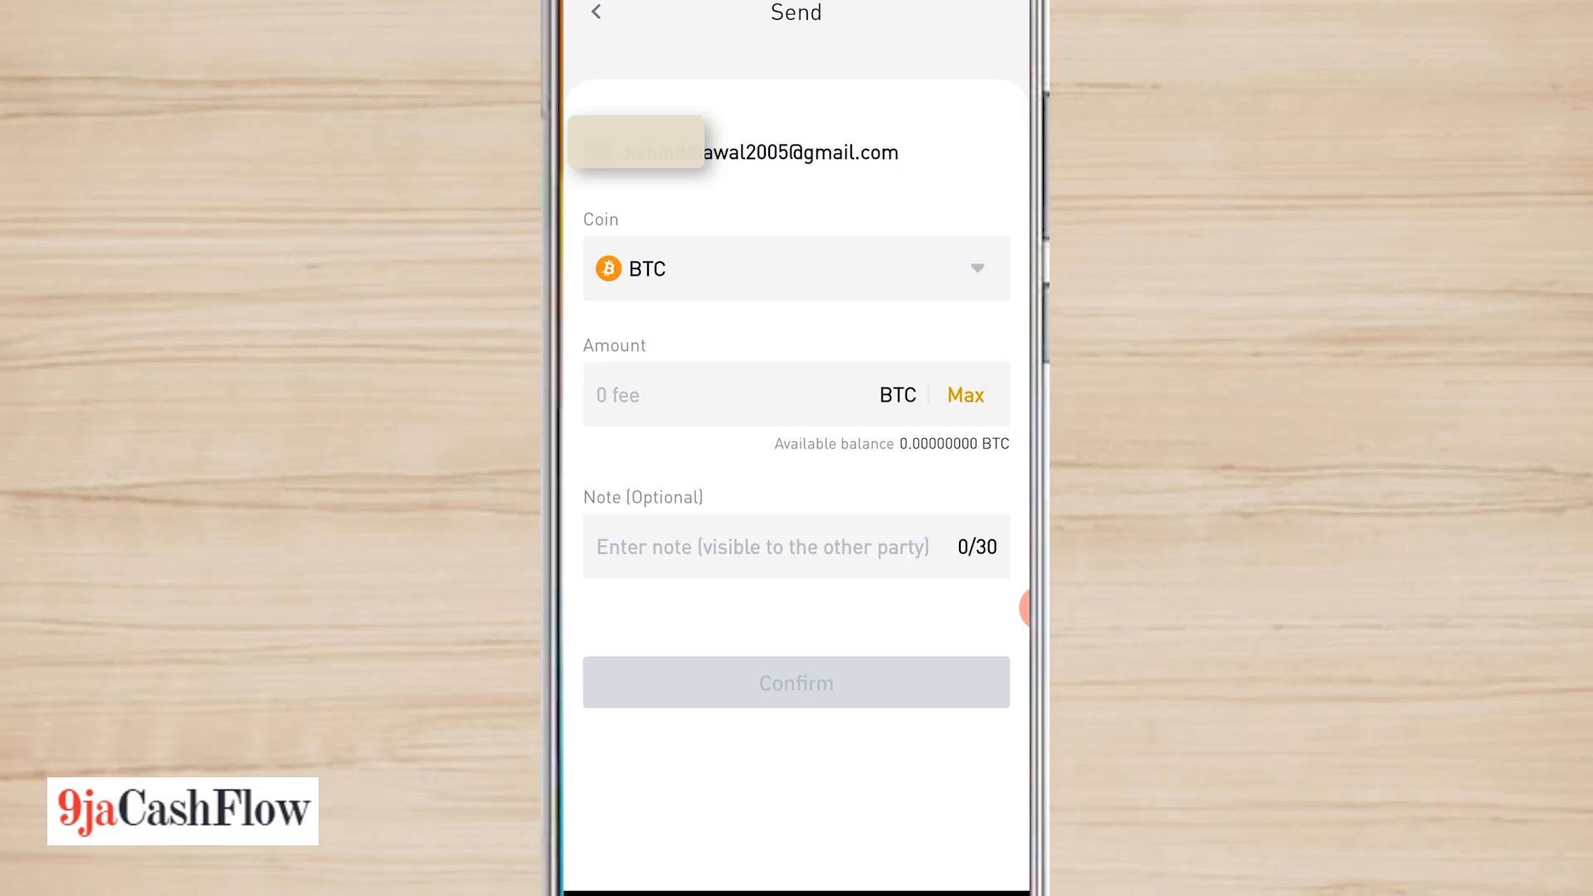
Step: Set USDT as coin, amount 0.54 and note 'Test Send', then confirm the send
left_click(797, 269)
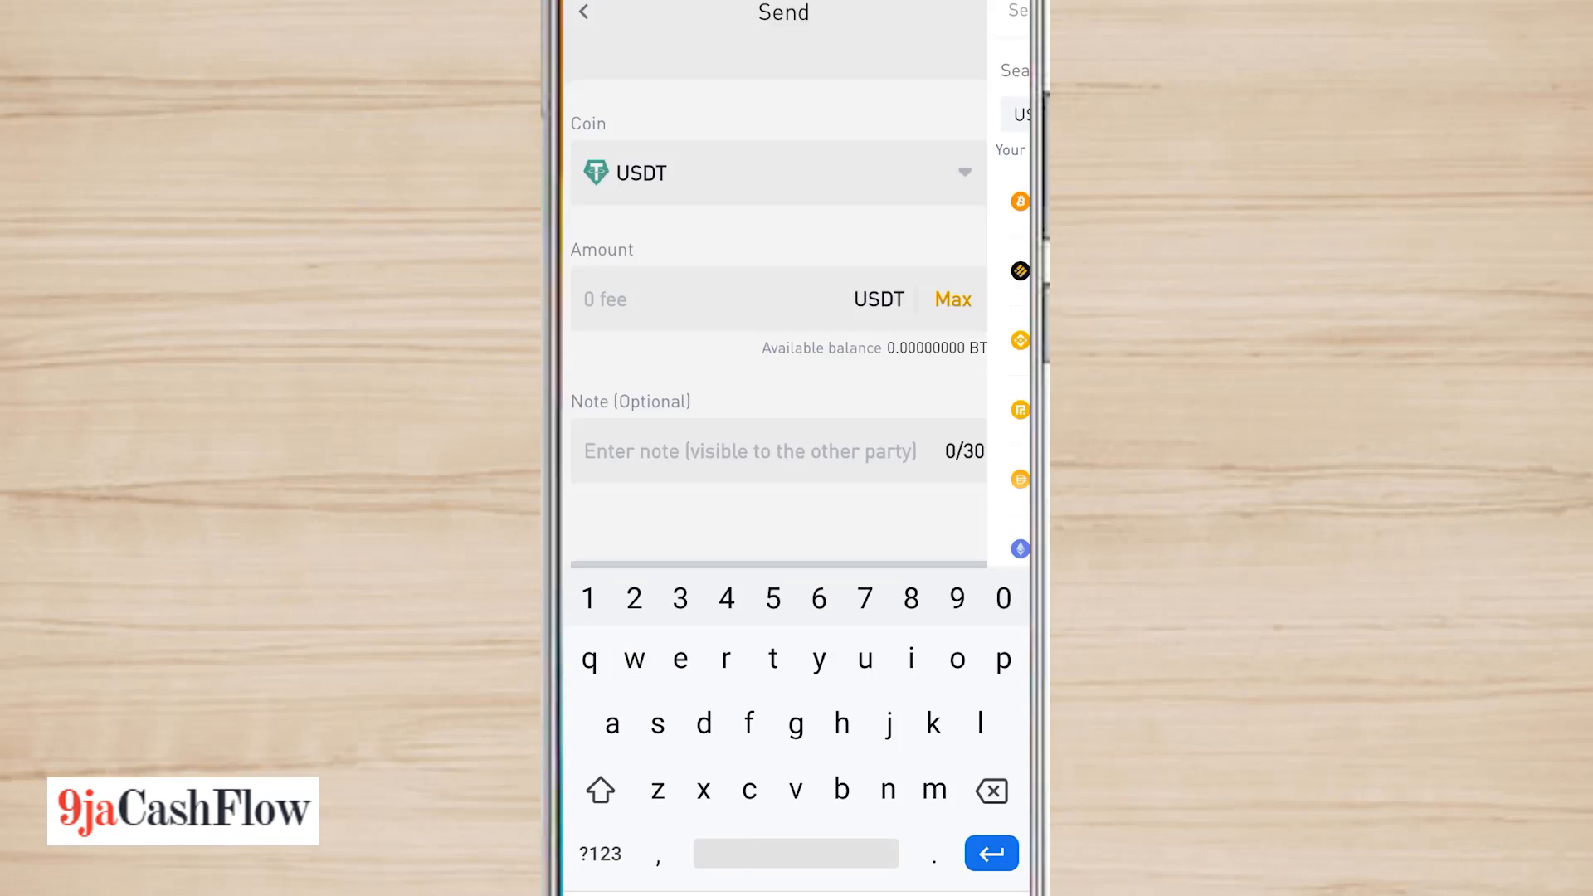
left_click(704, 299)
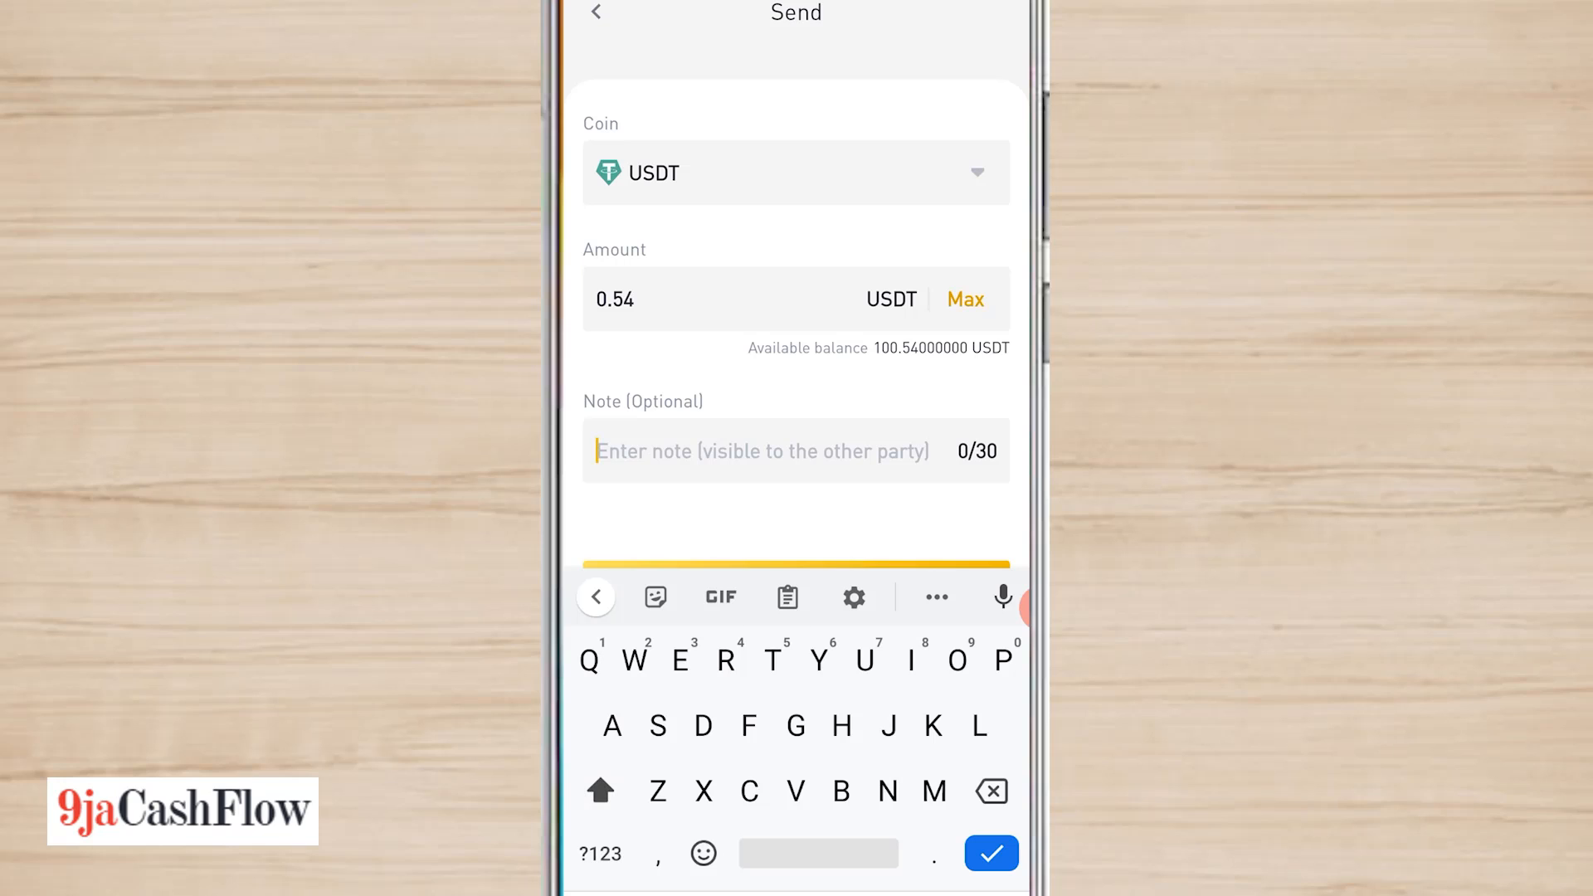
type("Test Send")
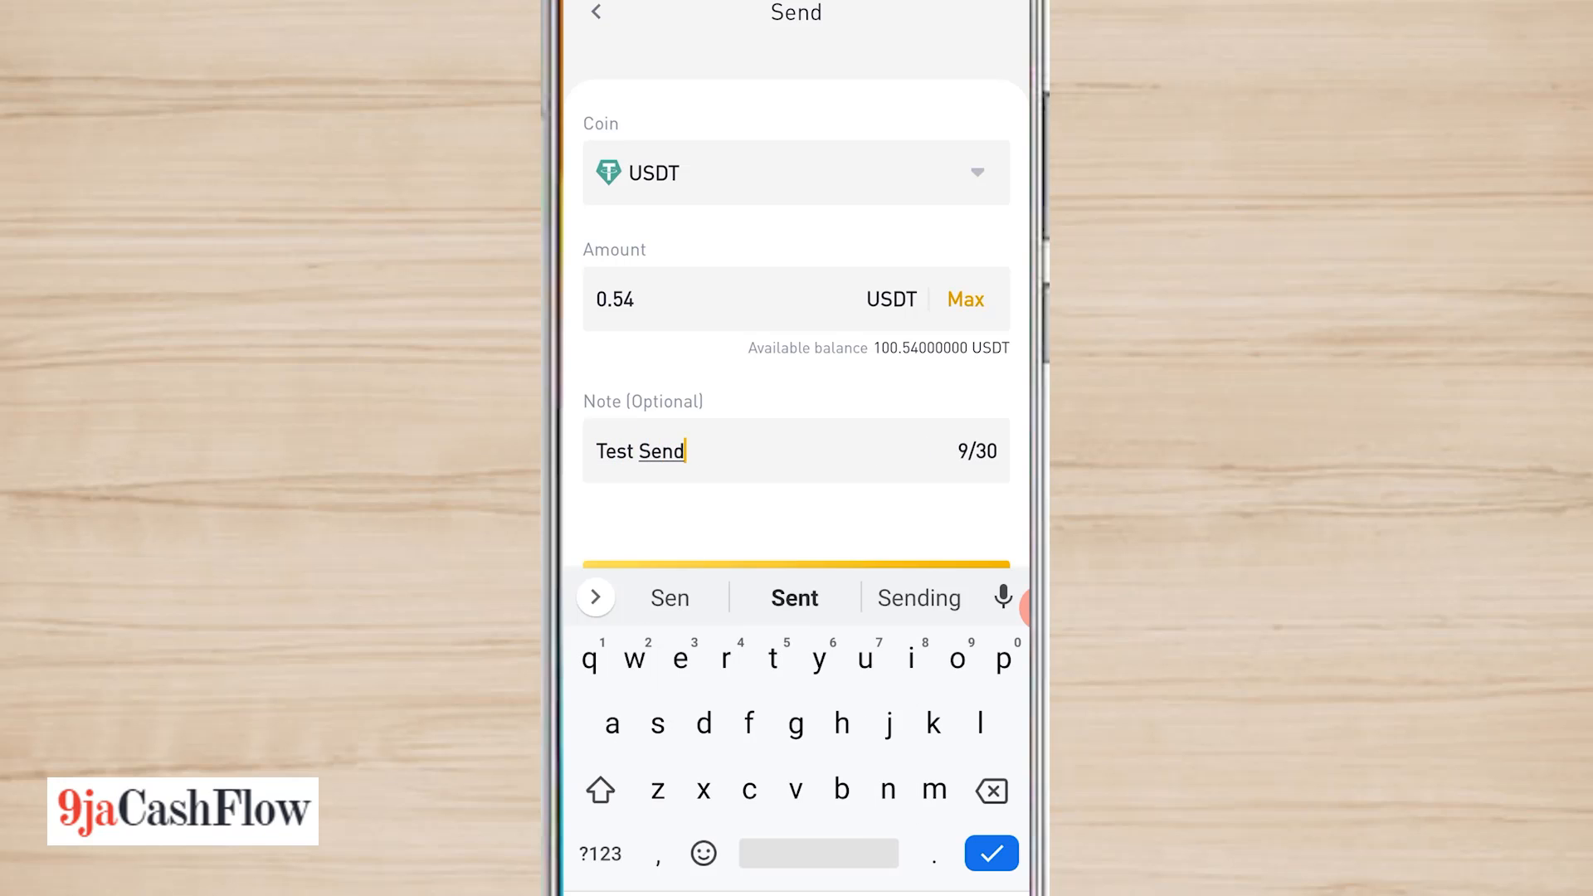
left_click(991, 853)
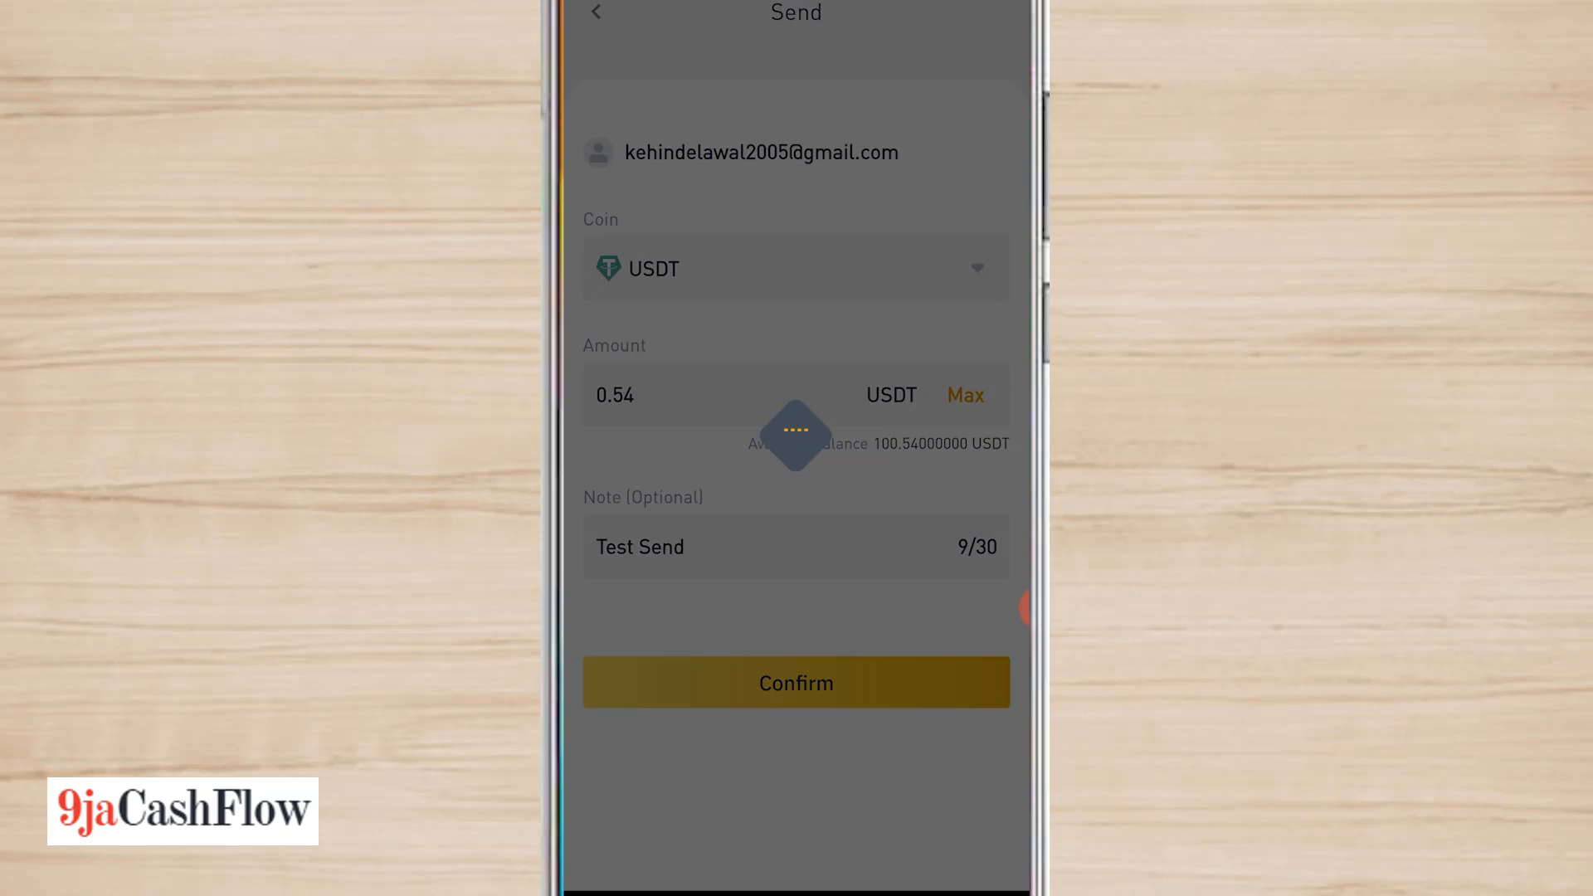
Step: Confirm the 0.54 USDT send and reach the Sent Successfully screen
left_click(796, 684)
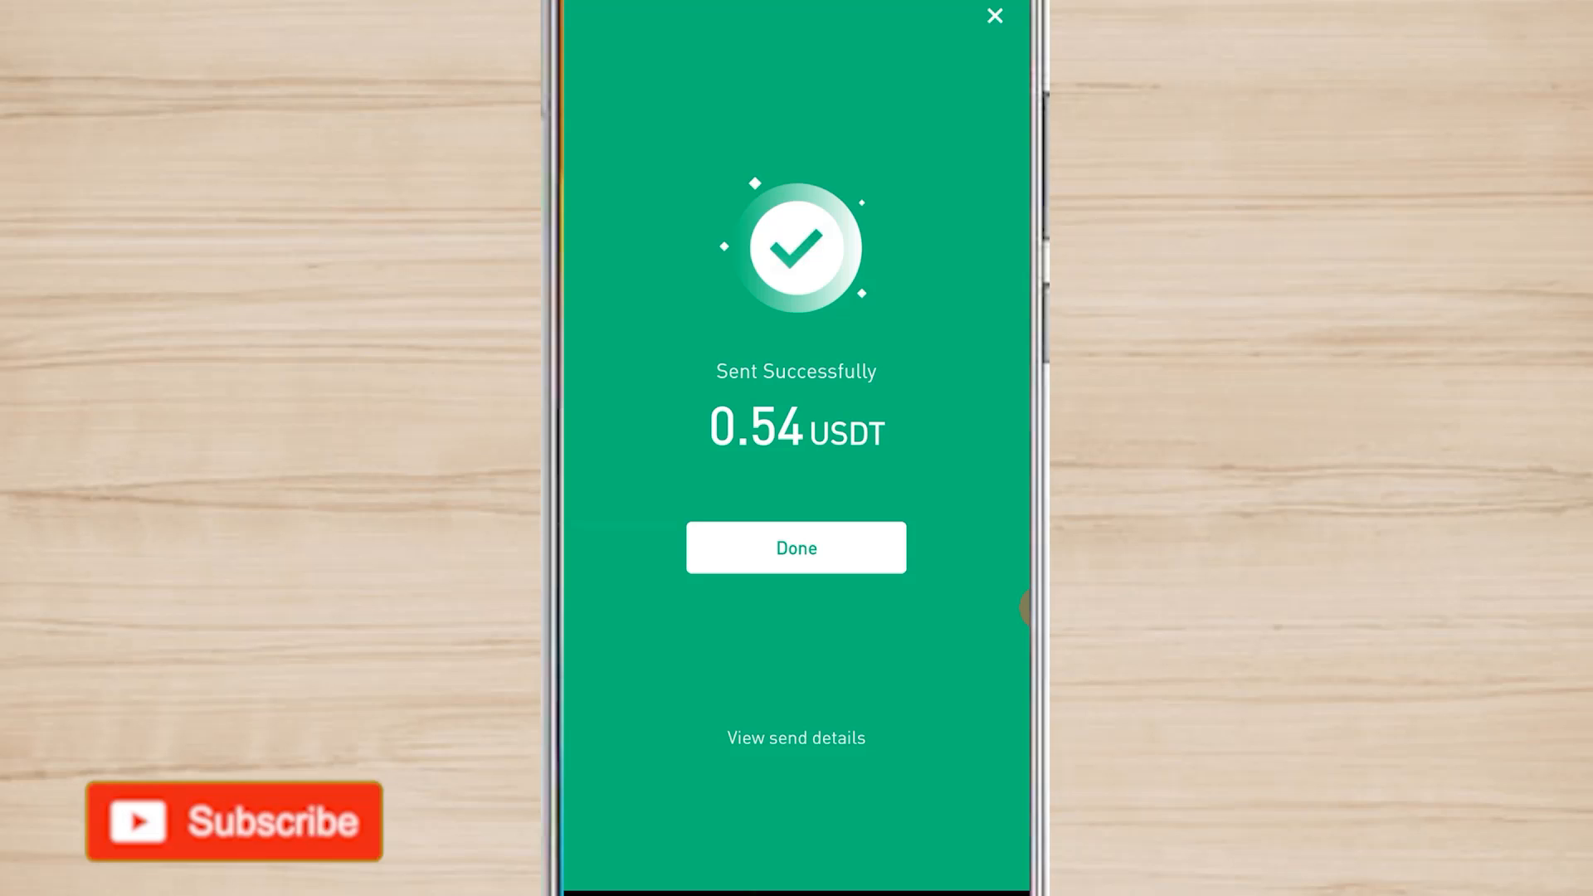
left_click(233, 823)
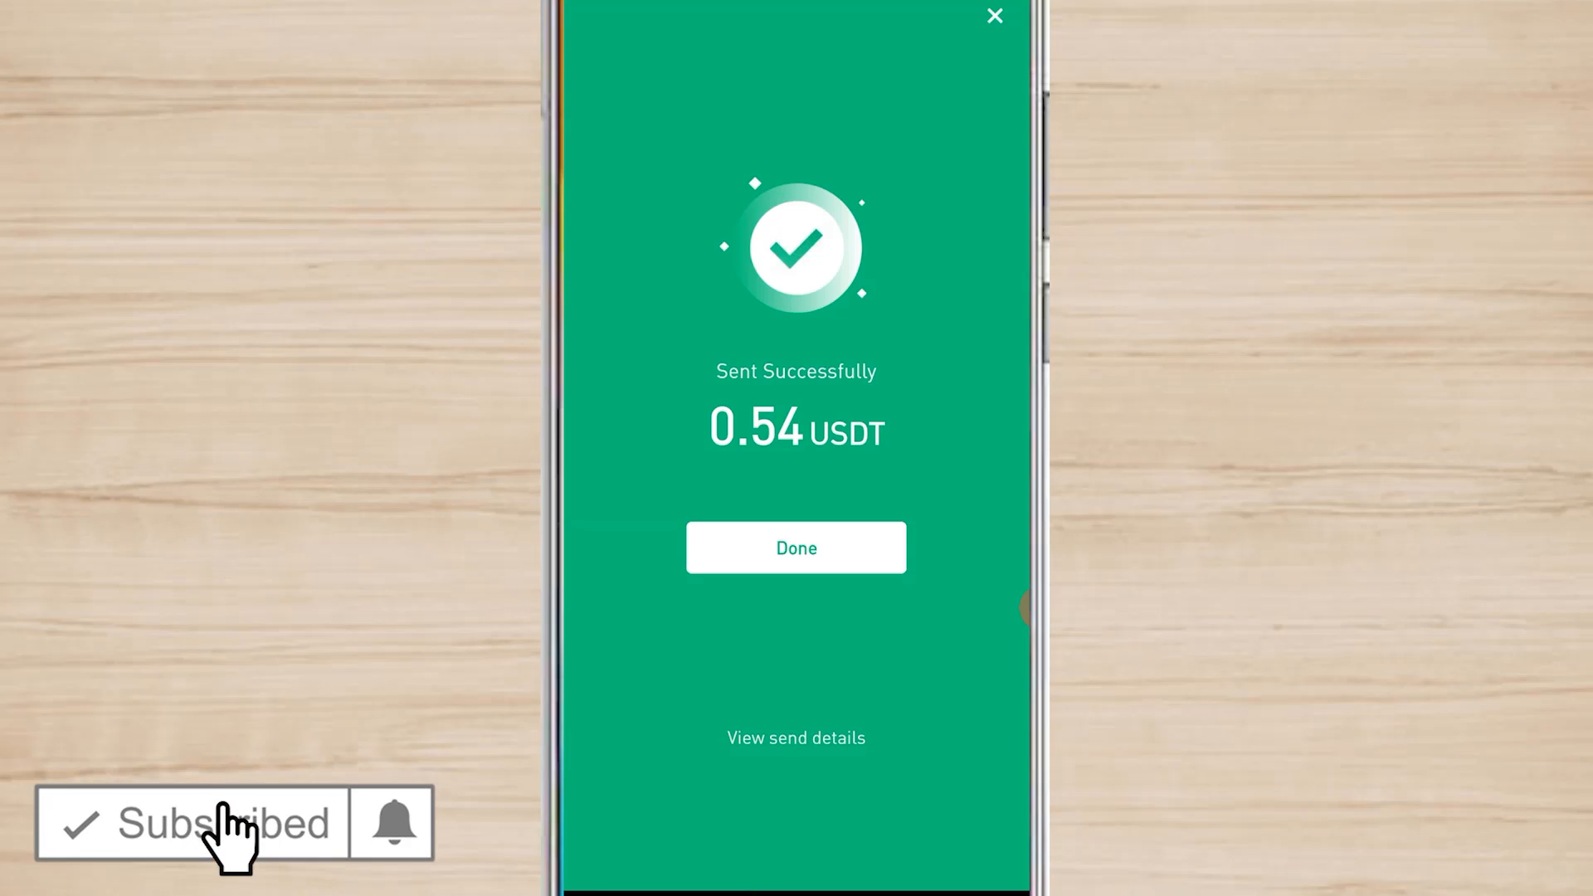